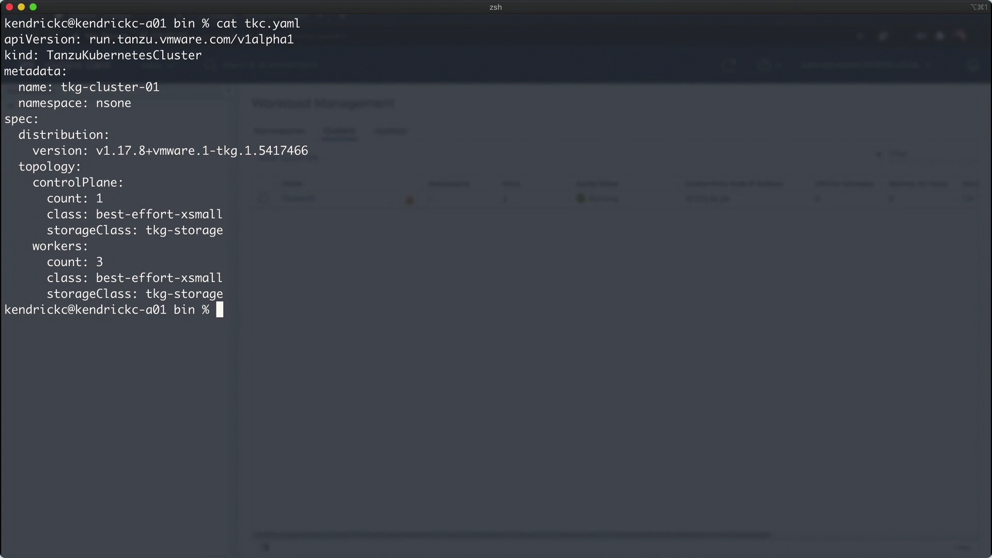
Log in to vSphere with Kubernetes and switch the kubectl context to tkg-cluster-01.
type("kubectl apply -")
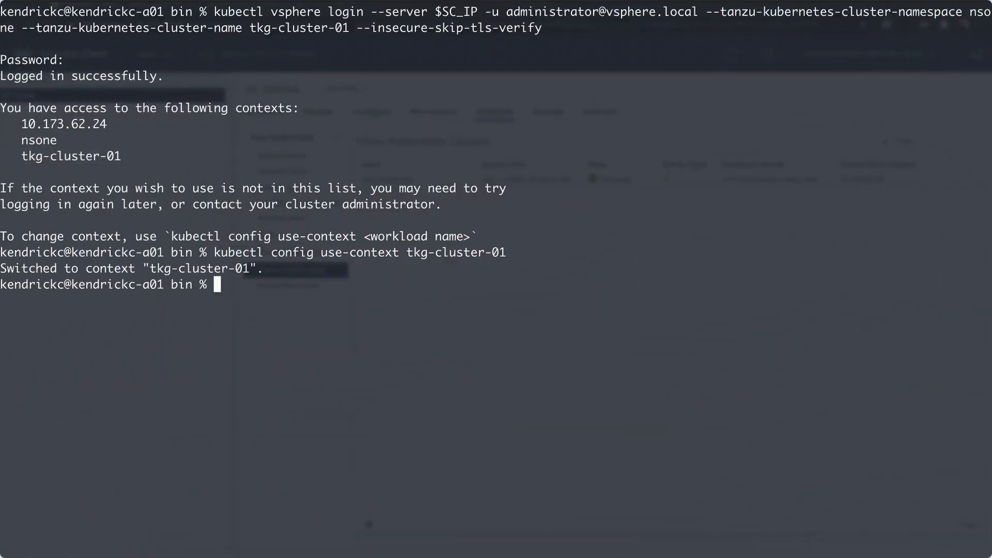
Clear the screen and run kubectl get all -A to list resources in every namespace.
type("clear")
type("kubectl get al")
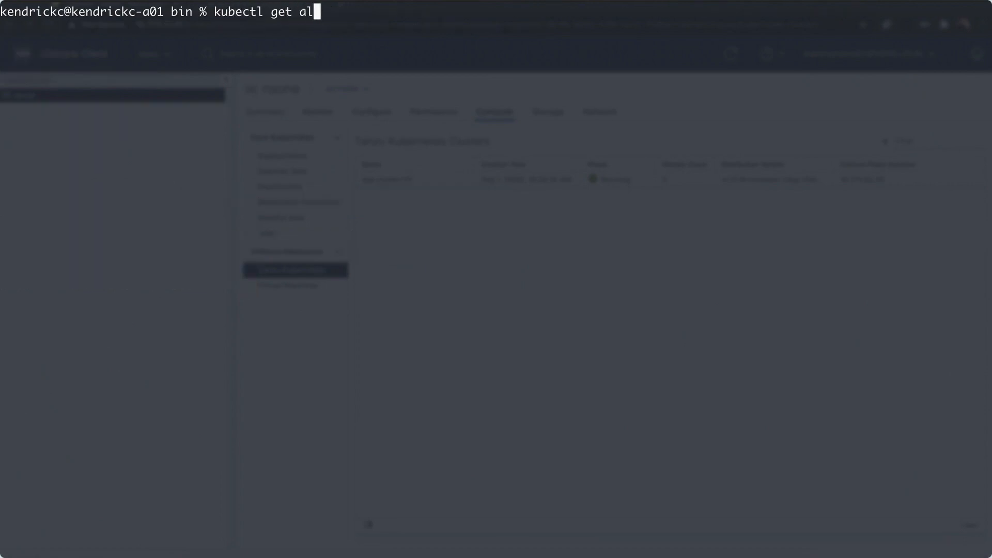
key("Return")
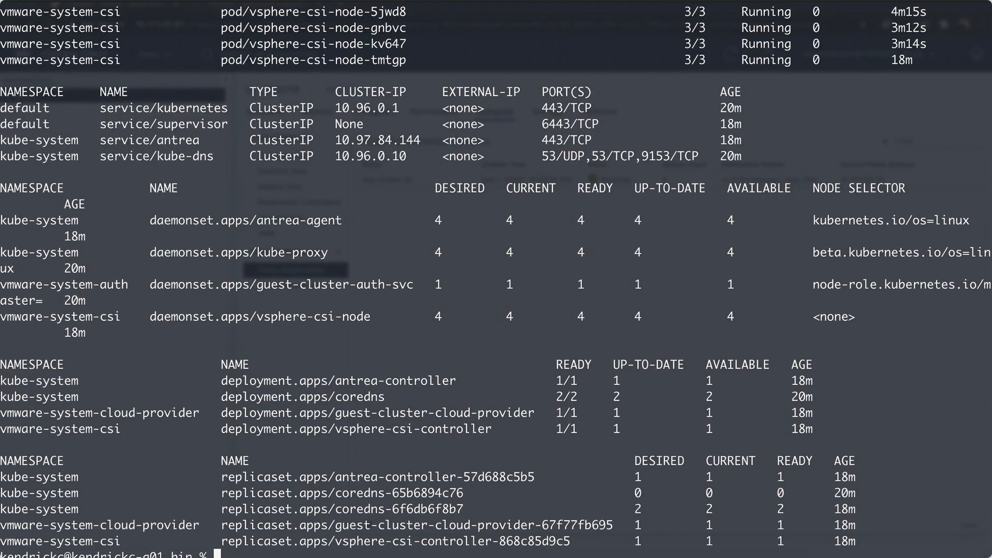
mouse_move(298, 314)
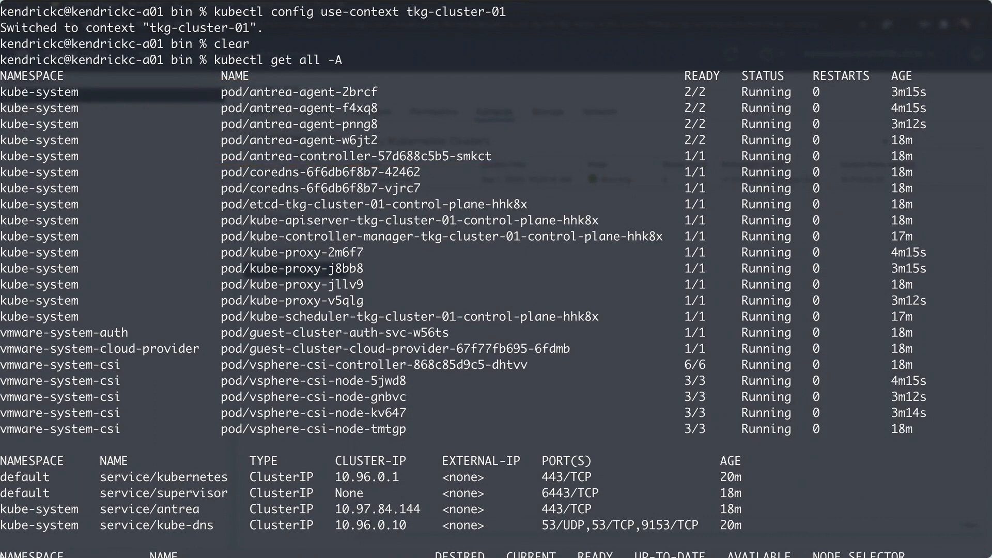
mouse_move(228, 417)
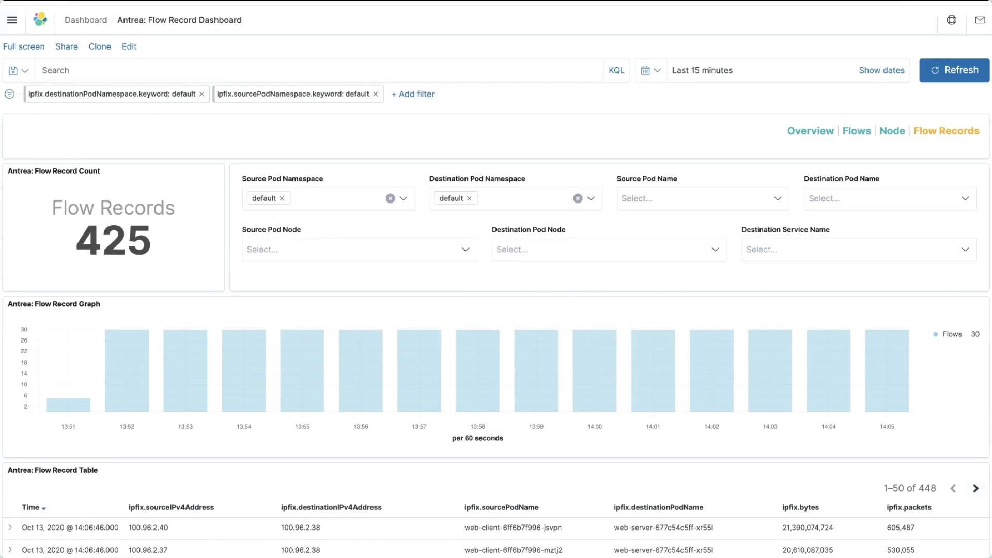
Expand the newest Antrea flow record in the Flow Record Table and review its fields.
scroll("down", 3)
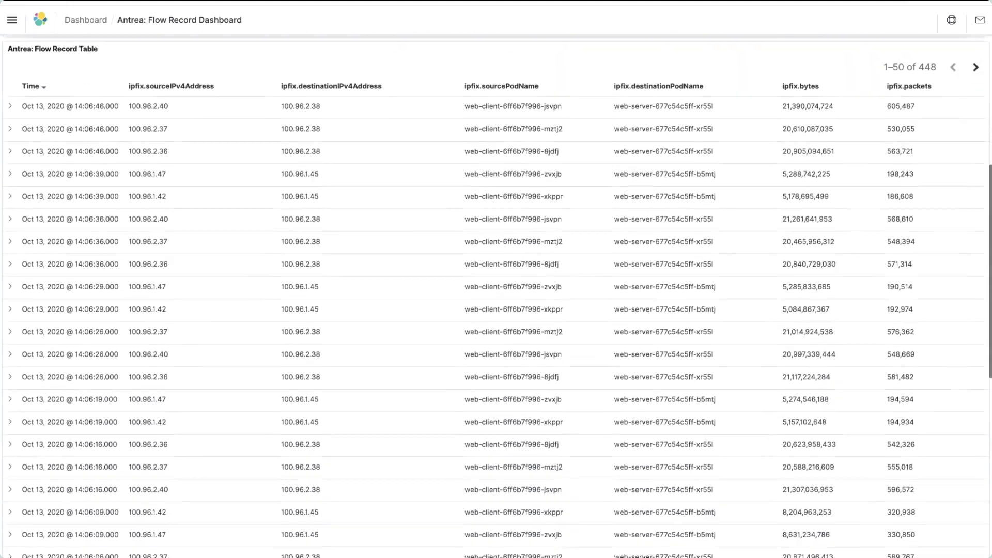
left_click(9, 106)
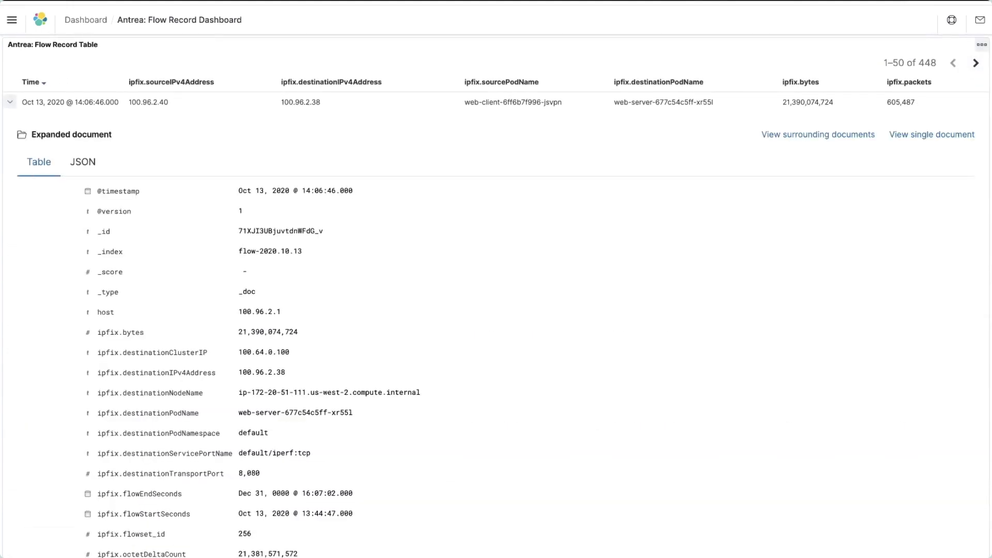
scroll("down", 3)
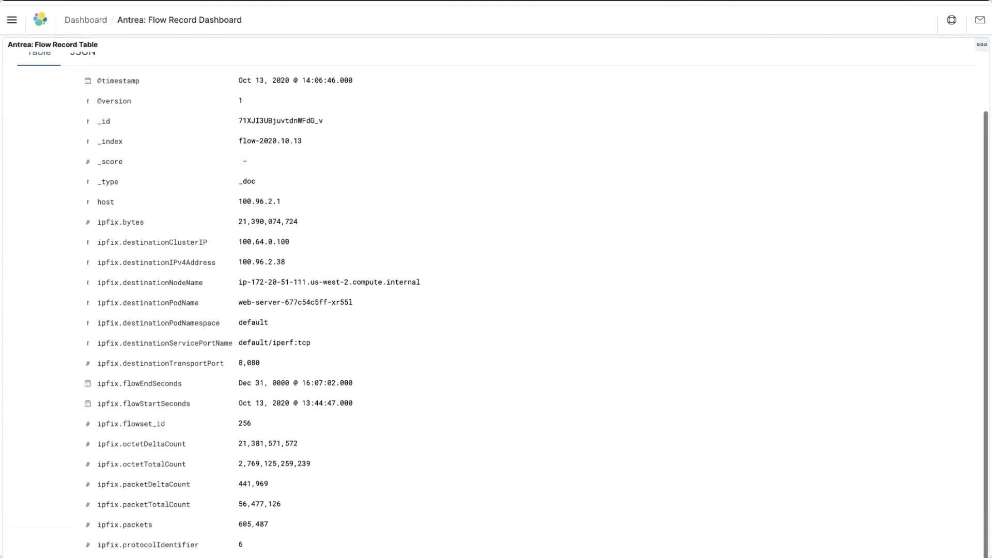
scroll("down", 3)
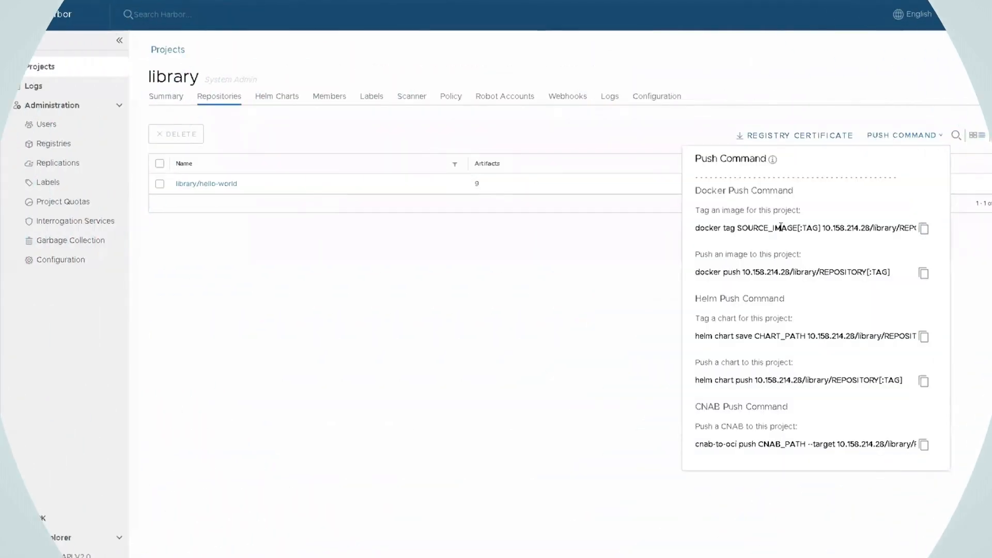
Review the hello-world artifacts and vulnerability summary, then go to Administration > Replications.
left_click(205, 183)
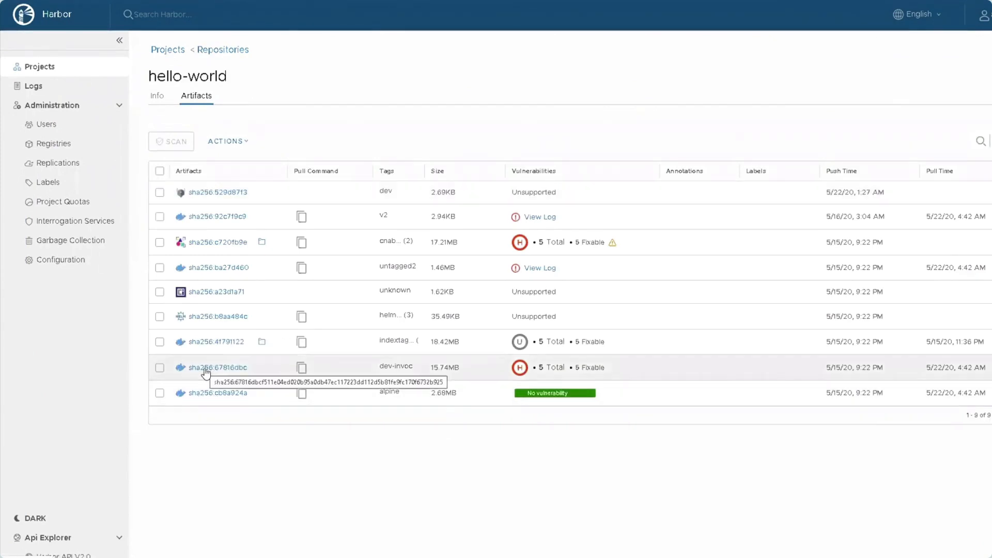
left_click(214, 342)
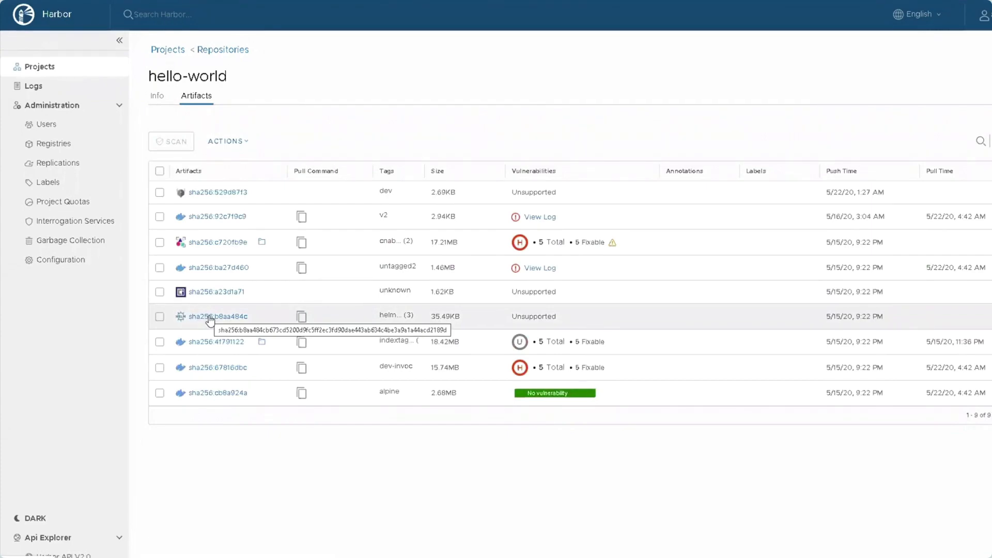
left_click(218, 316)
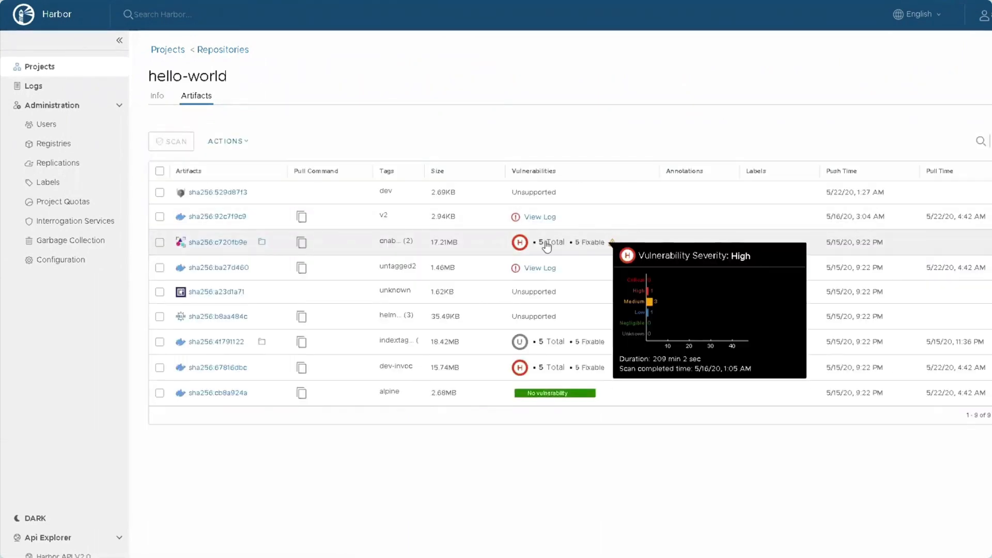
left_click(57, 163)
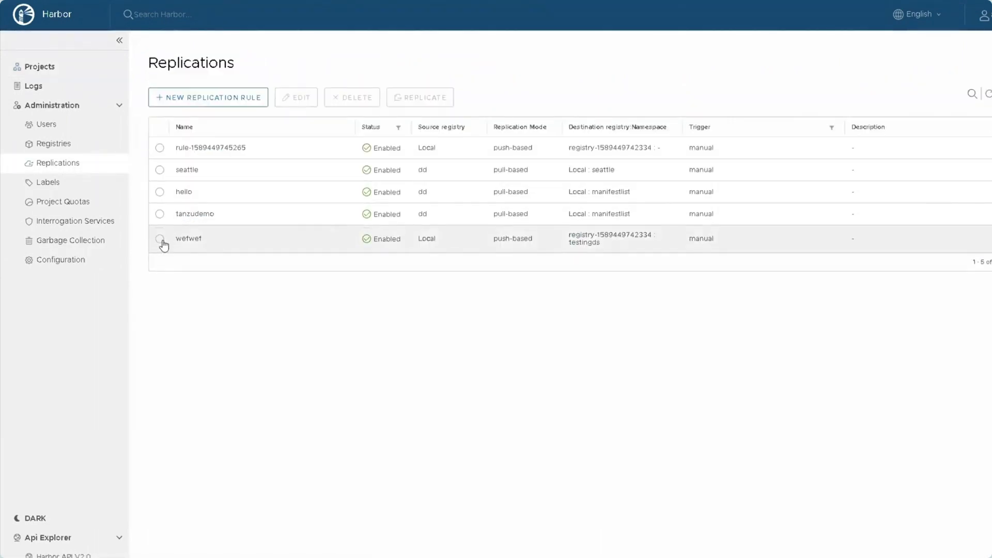
Inspect a replication rule, then set the library project's storage quota to 1GB.
left_click(296, 97)
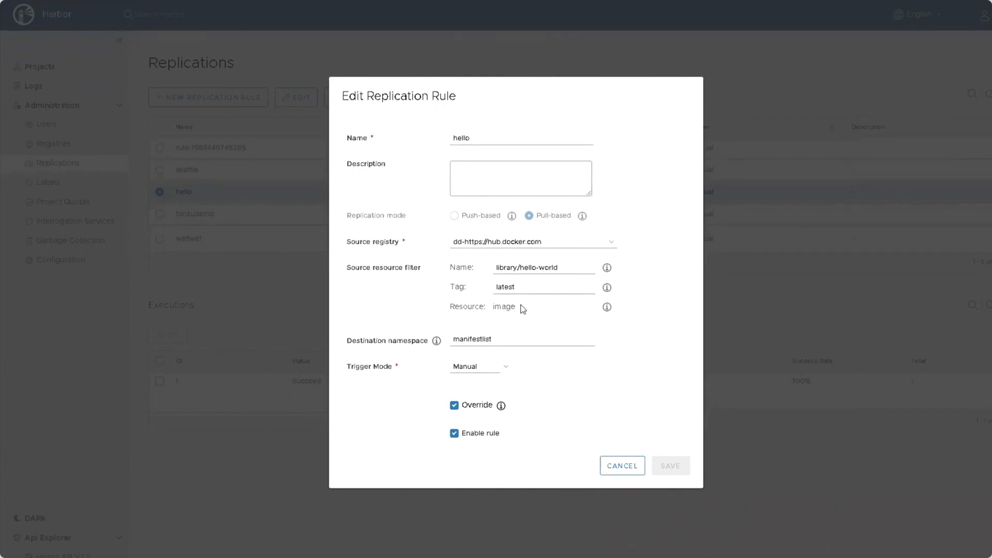
left_click(63, 202)
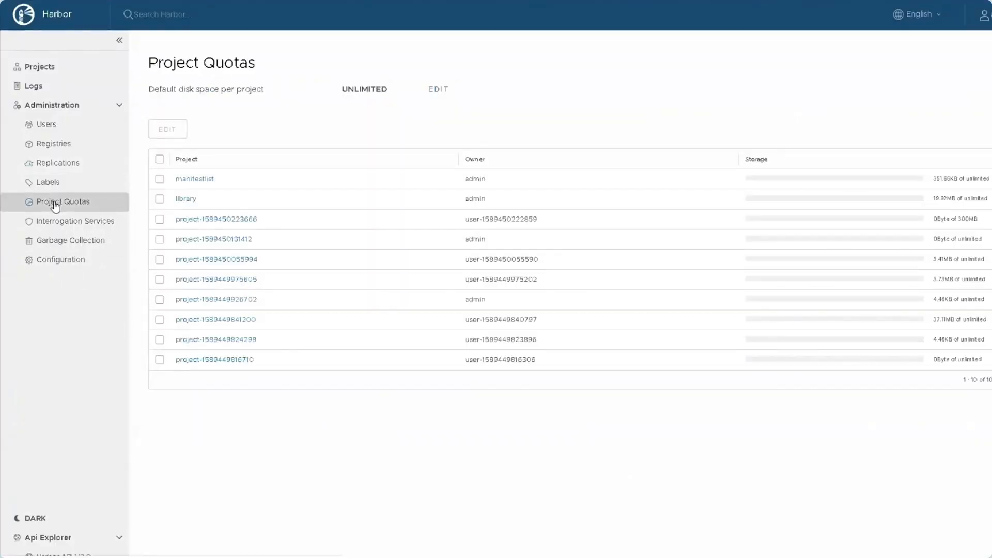
left_click(159, 199)
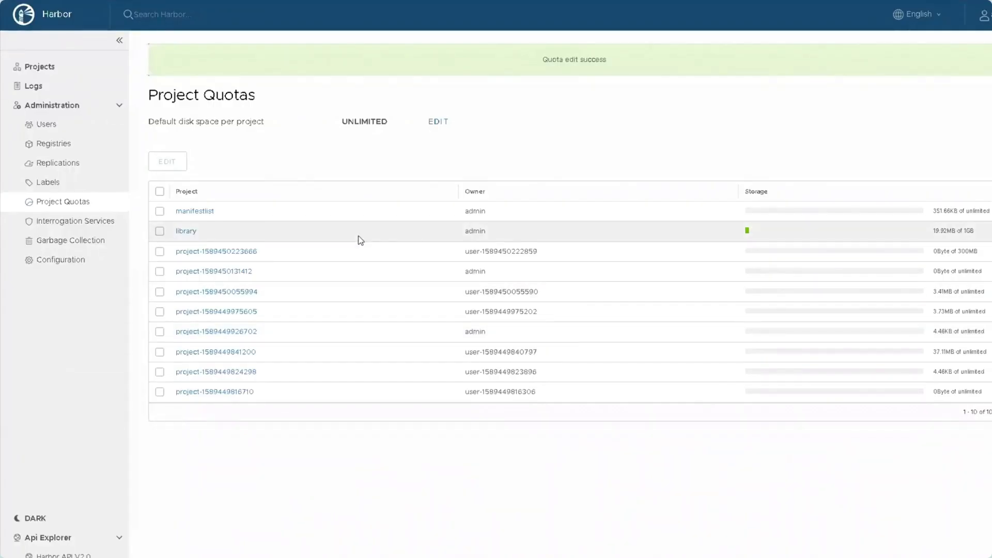
View the library project's Tag Immutability rule under Policy.
left_click(185, 230)
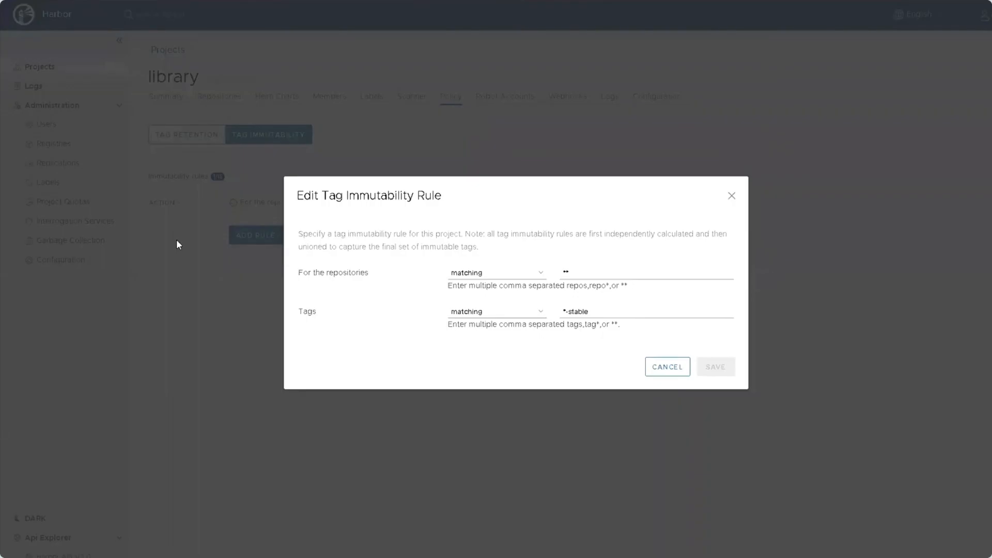
left_click(69, 241)
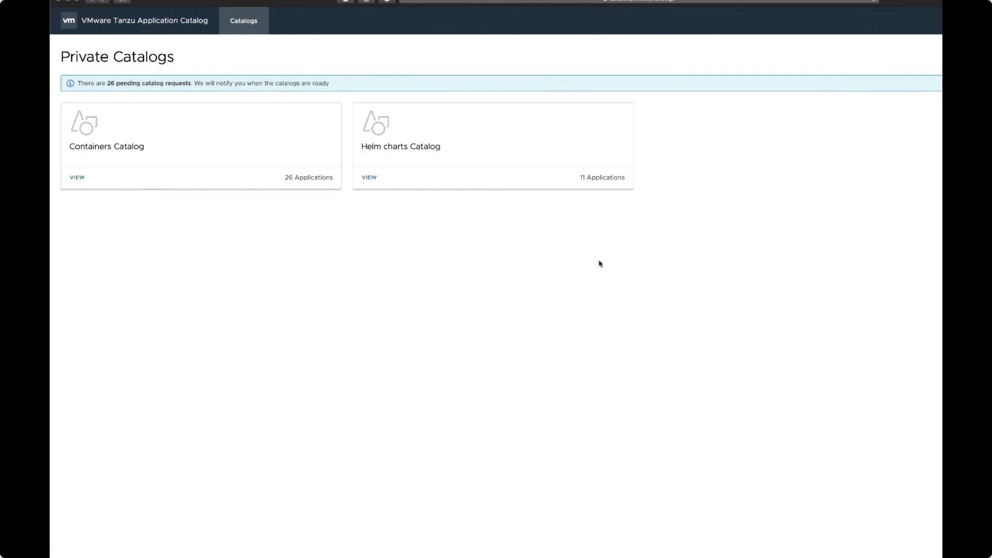
mouse_move(909, 246)
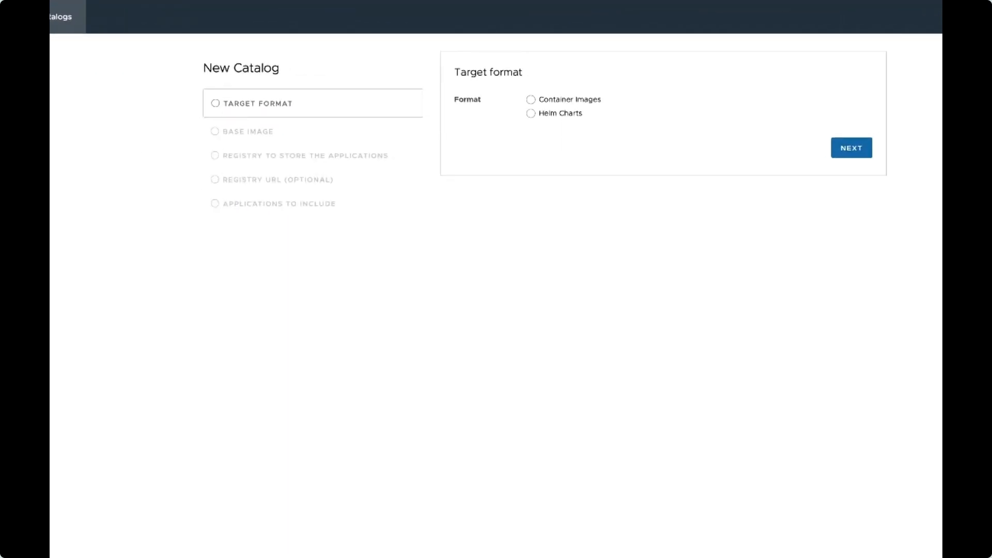
Choose container images as the catalog format and advance through base image, registry and URL steps.
left_click(531, 99)
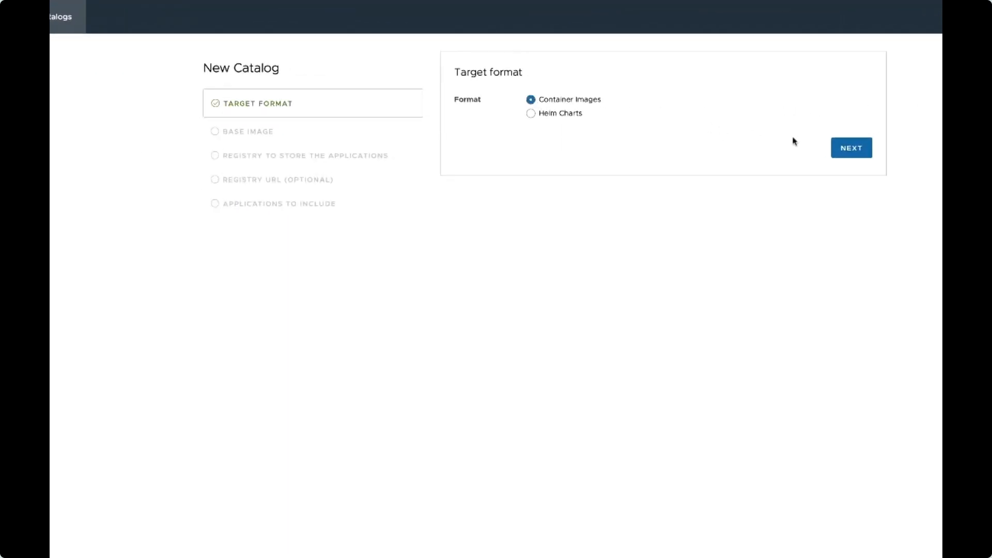
left_click(850, 148)
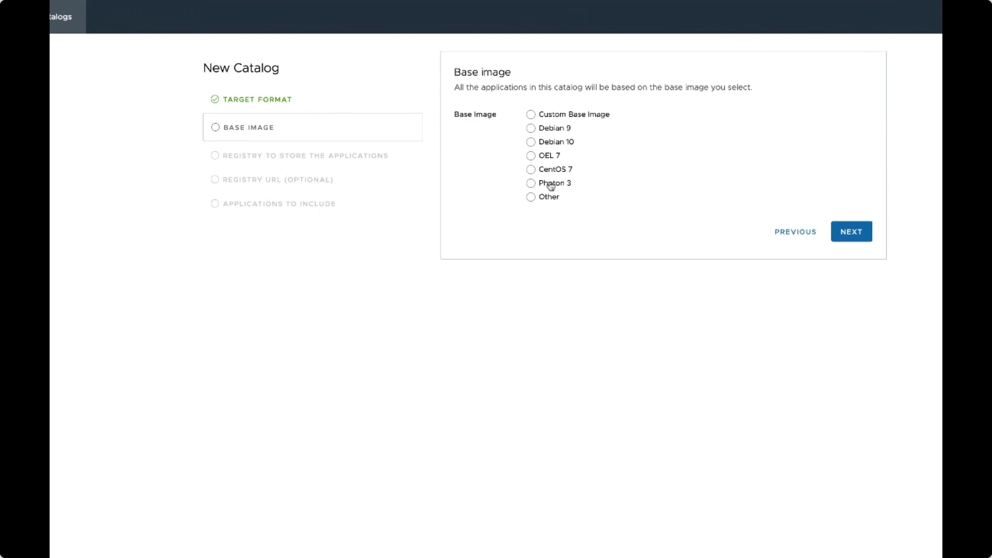
left_click(851, 231)
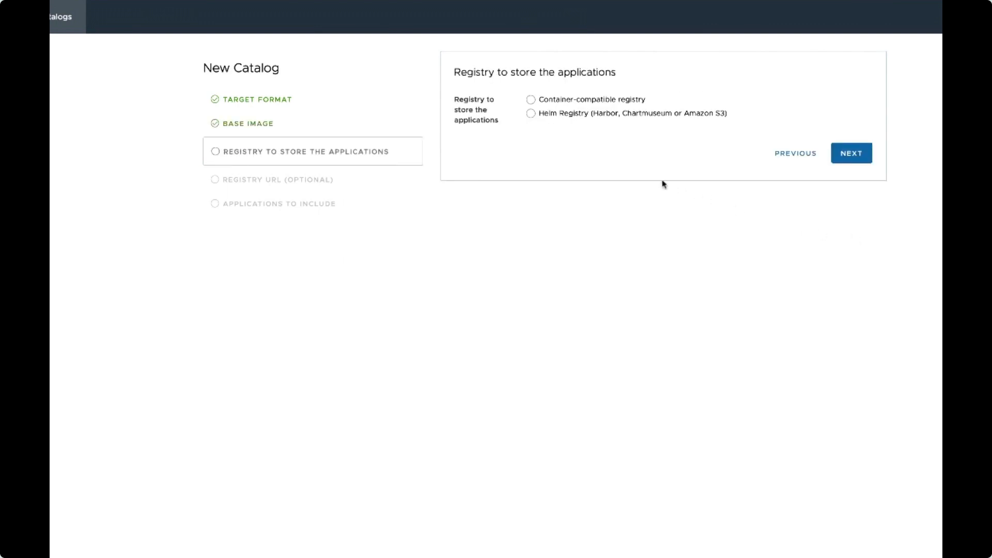
left_click(851, 153)
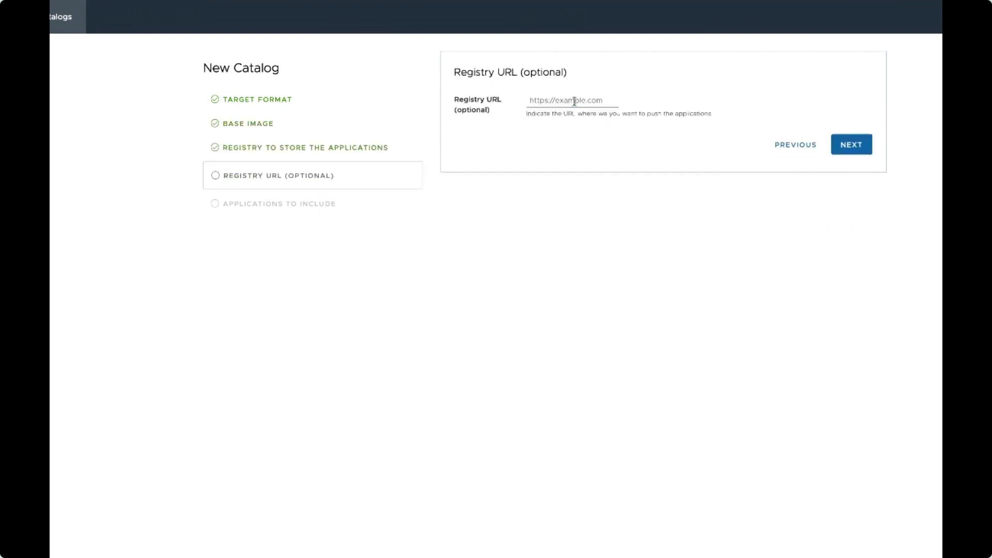
left_click(851, 145)
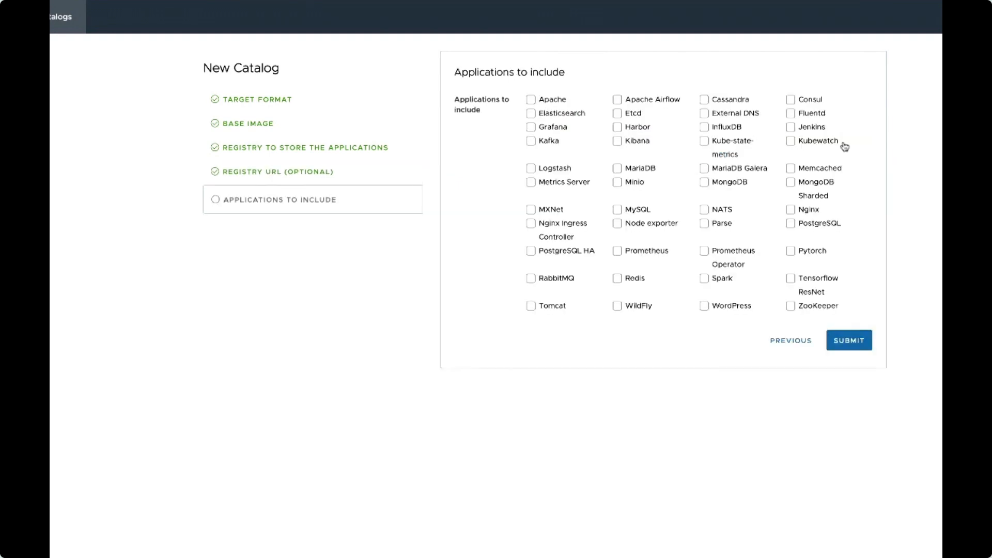
Include MongoDB, MySQL, PostgreSQL HA and RabbitMQ, then submit the catalog request.
left_click(531, 251)
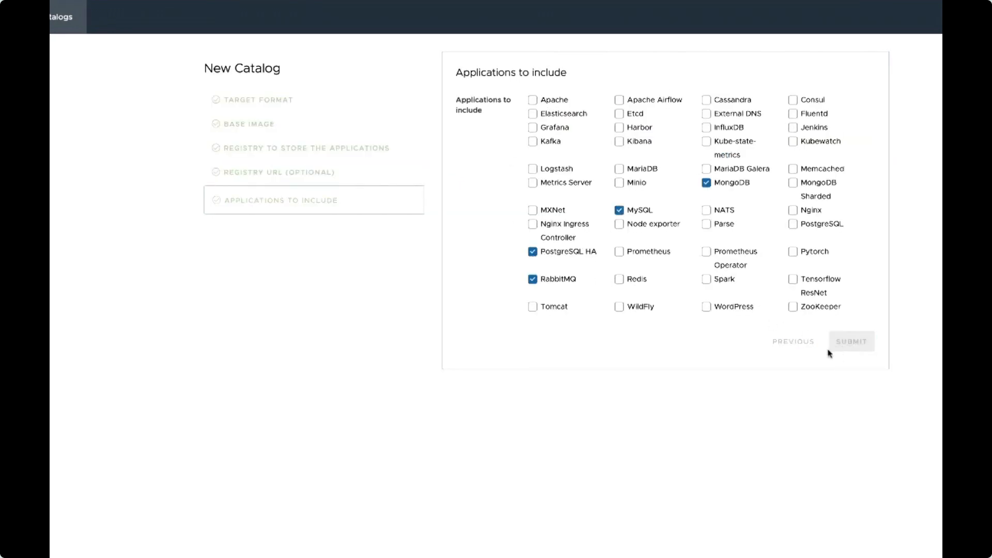
left_click(850, 341)
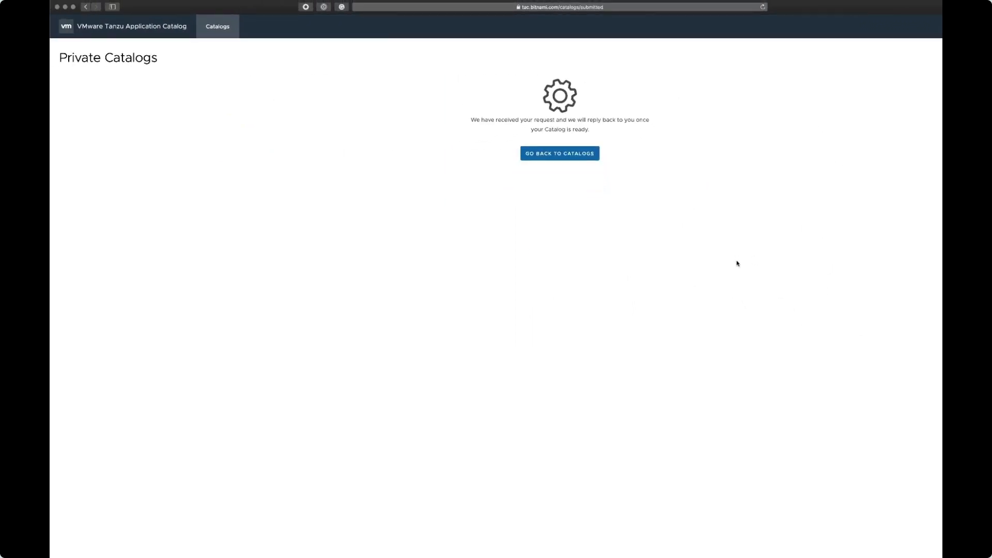
Browse the Containers catalog's 26 released applications and their versions.
left_click(559, 153)
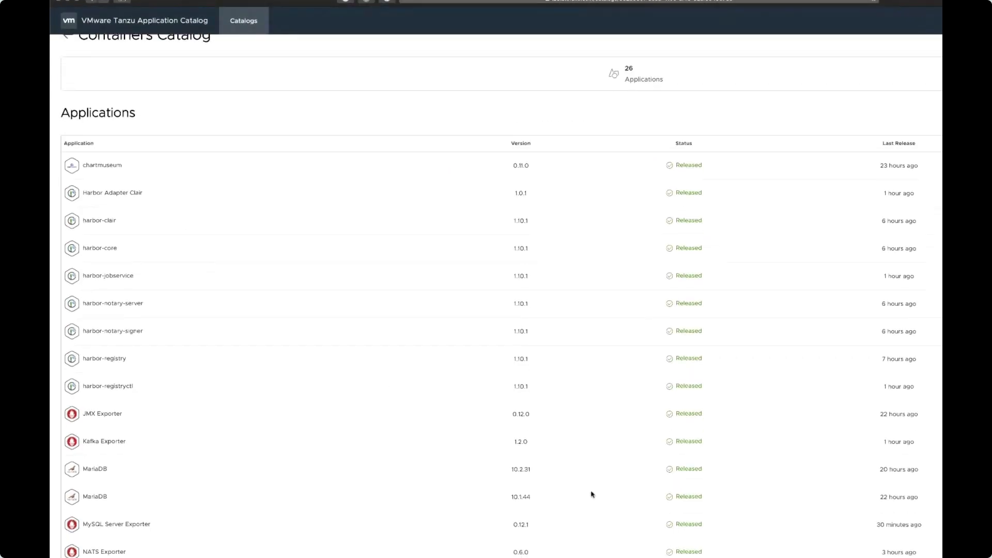
scroll("down", 3)
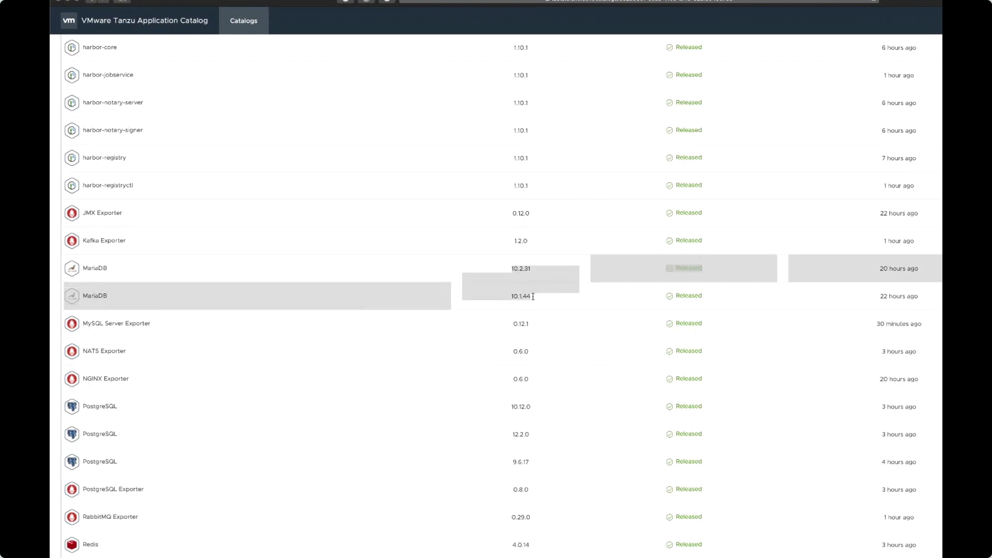
left_click(95, 268)
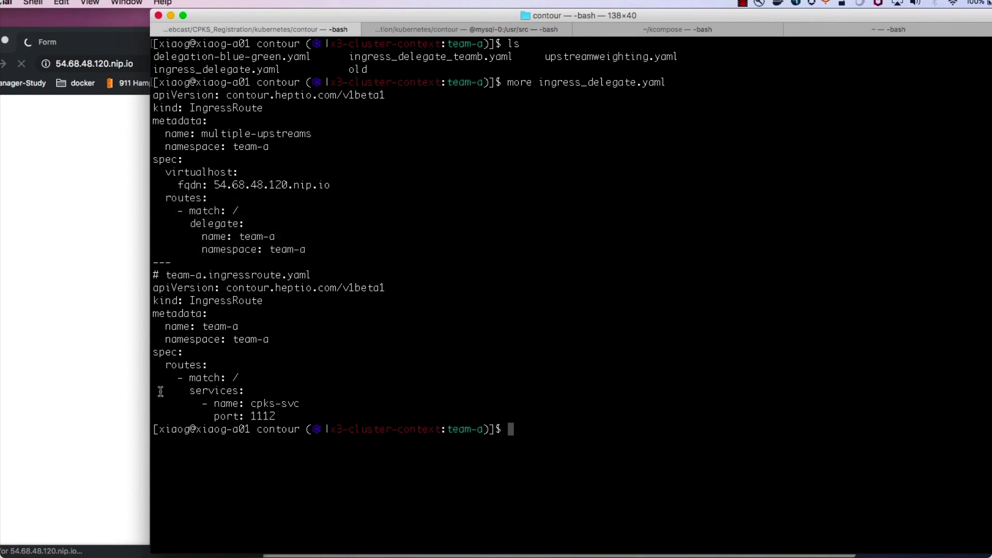
mouse_move(371, 386)
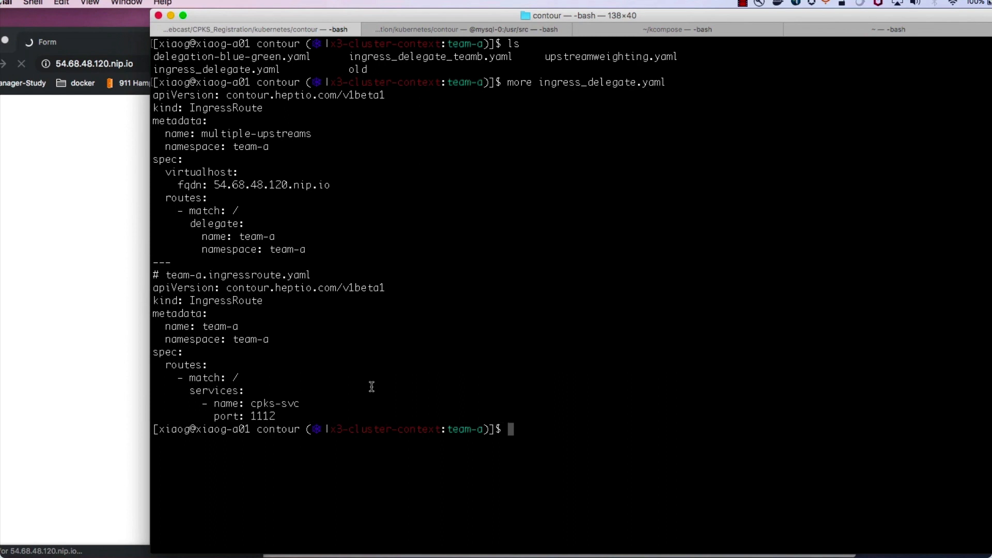
Apply ingress_delegate.yaml and list ingressroutes to confirm multiple-upstreams and team-a are valid.
type("kub")
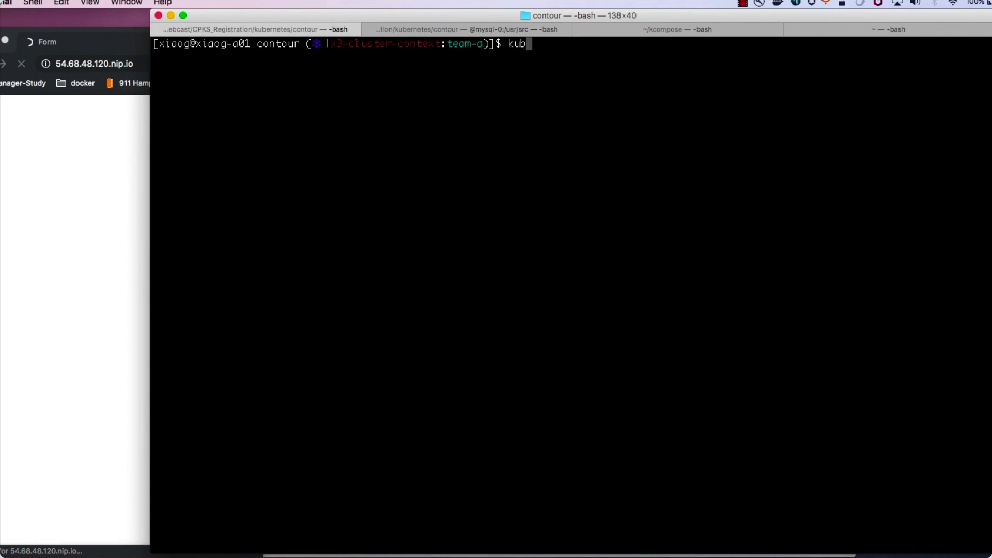
key("Return")
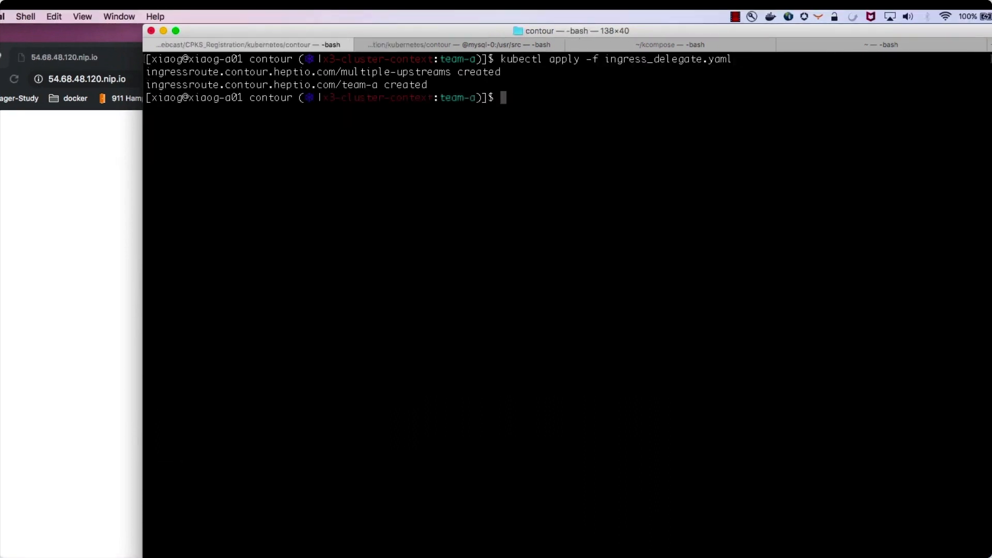
key("Return")
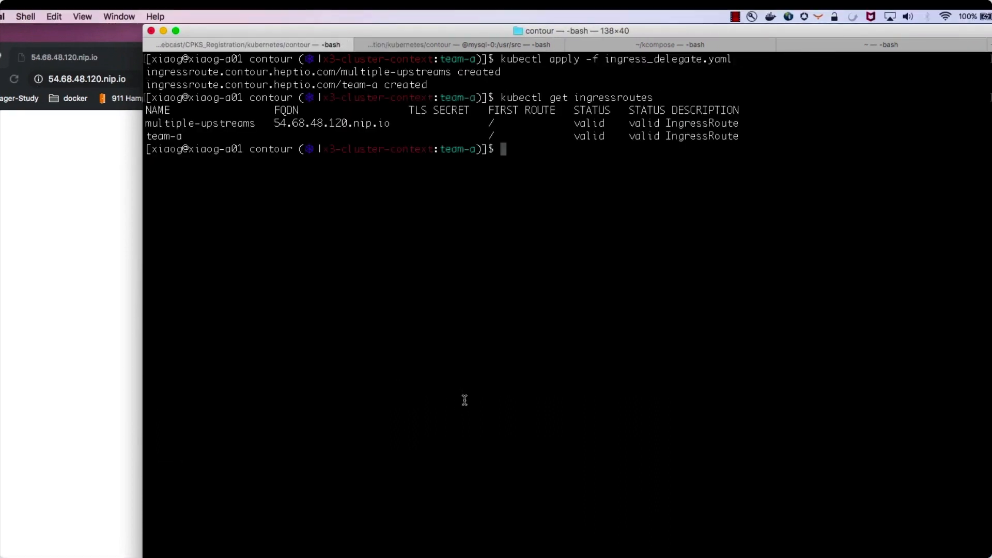
mouse_move(247, 139)
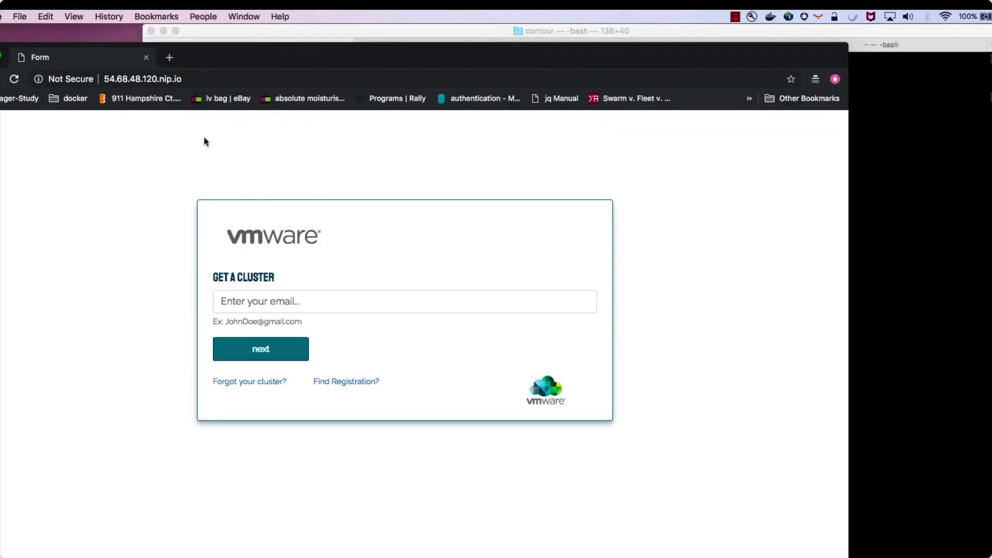
mouse_move(376, 36)
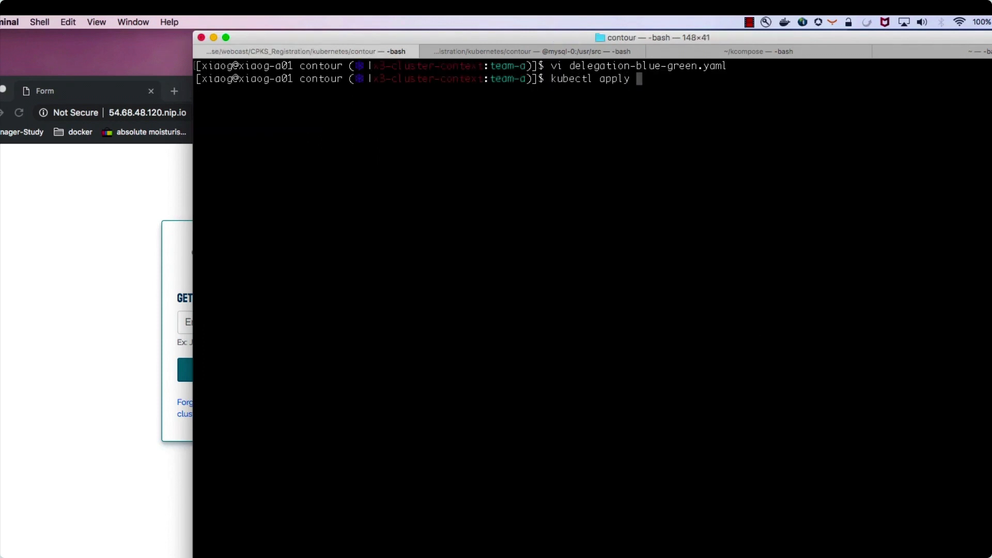
Apply delegation-blue-green.yaml to the cluster with kubectl.
key("Return")
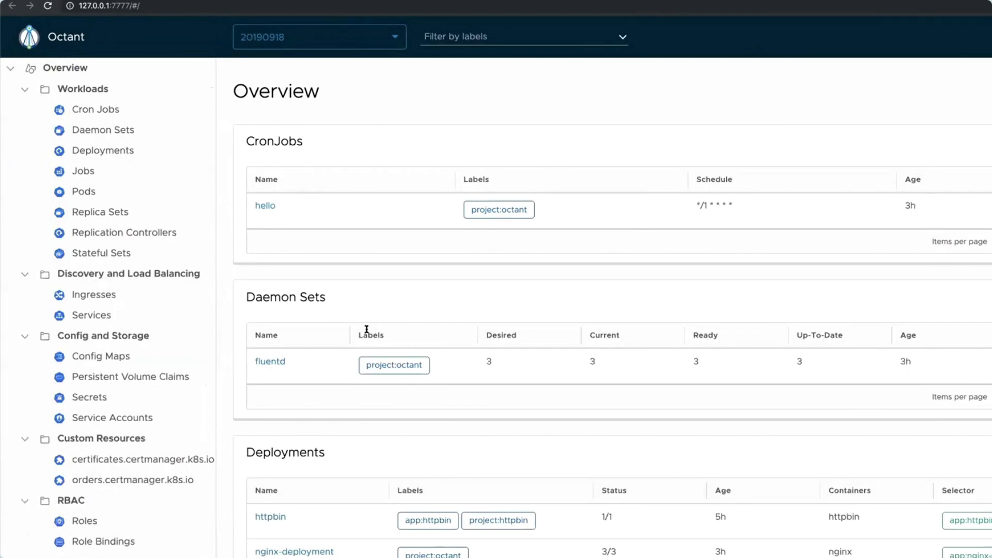
Scale nginx-deployment in the 20190918 namespace to 5 replicas.
left_click(103, 150)
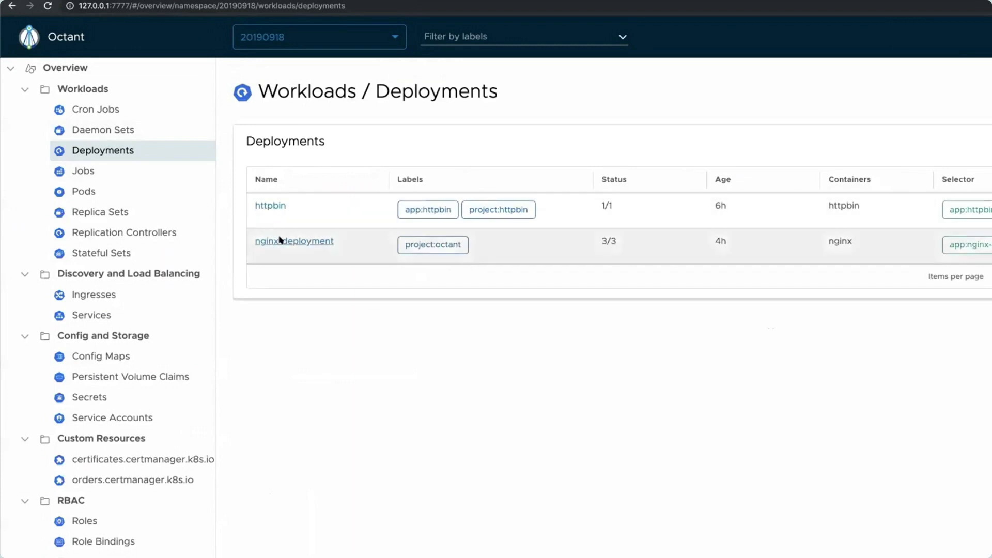
left_click(293, 241)
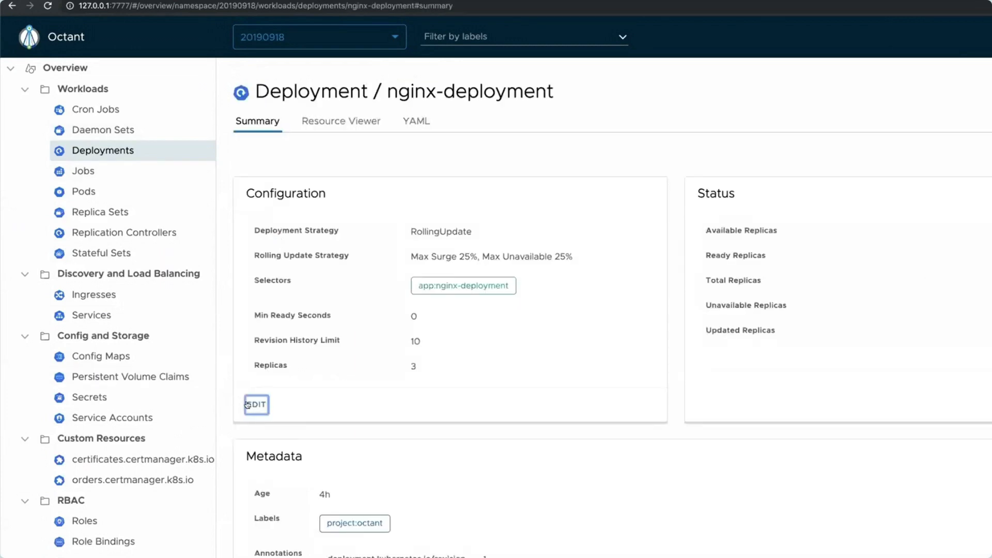
left_click(256, 404)
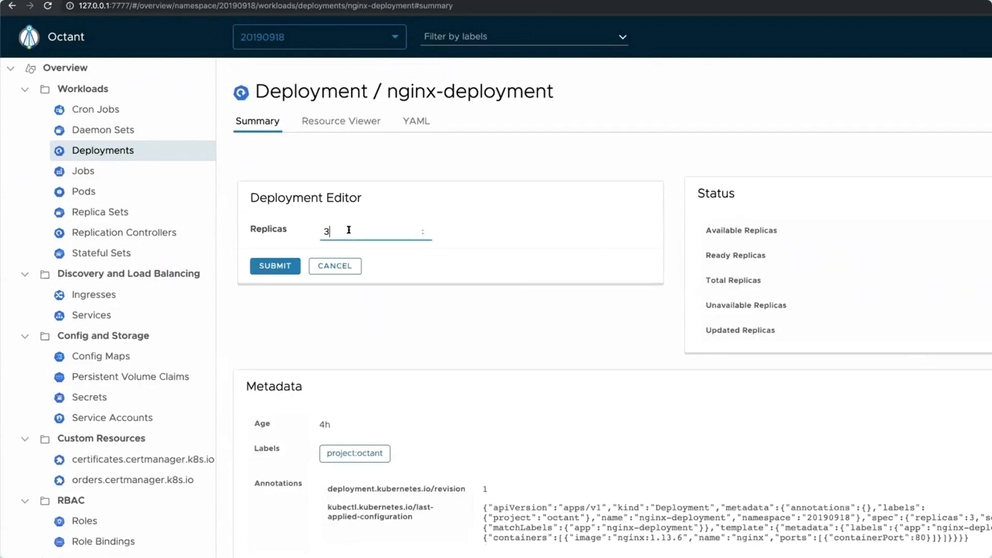
left_click(275, 265)
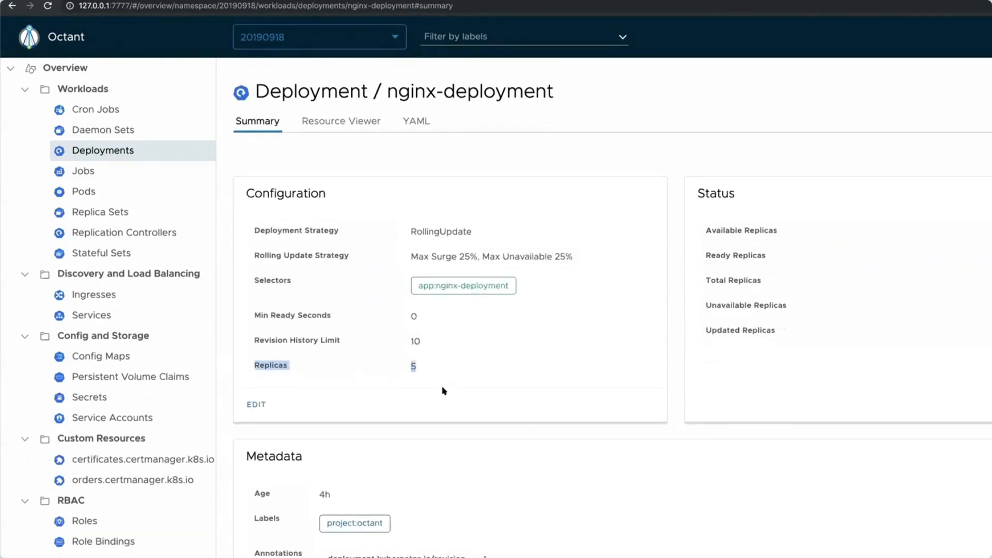
Change the nginx container image to nginx:1.15 and apply it.
scroll("down", 3)
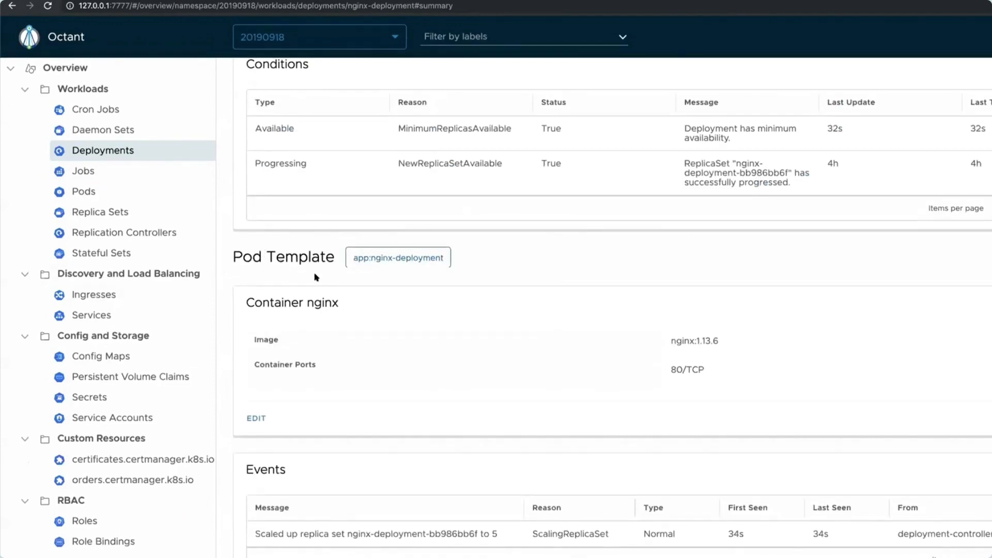
left_click(255, 418)
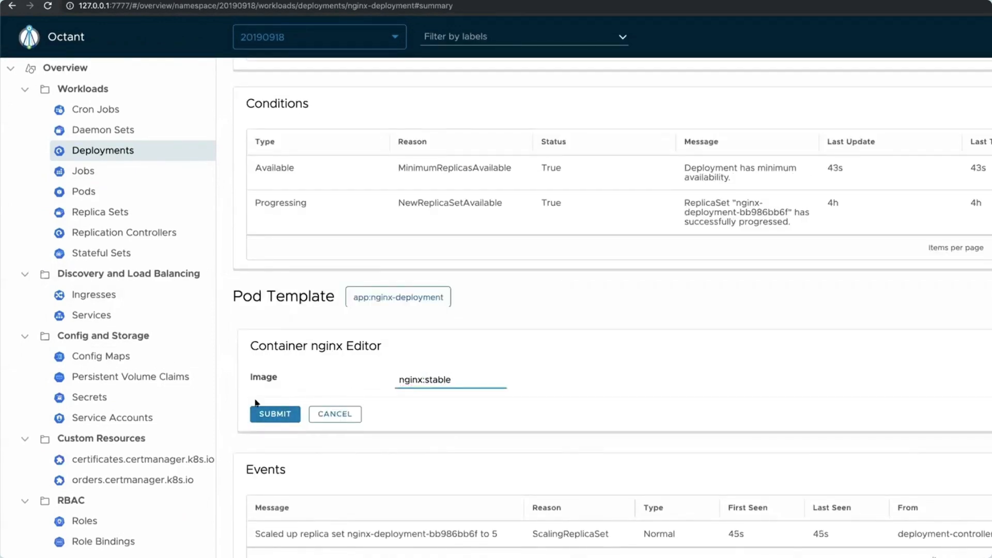
left_click(274, 413)
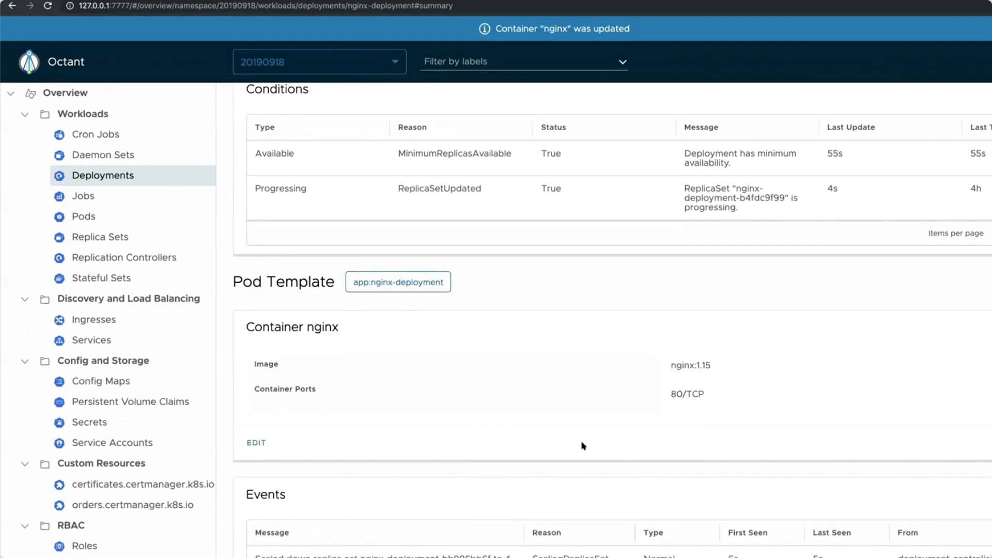
scroll("down", 3)
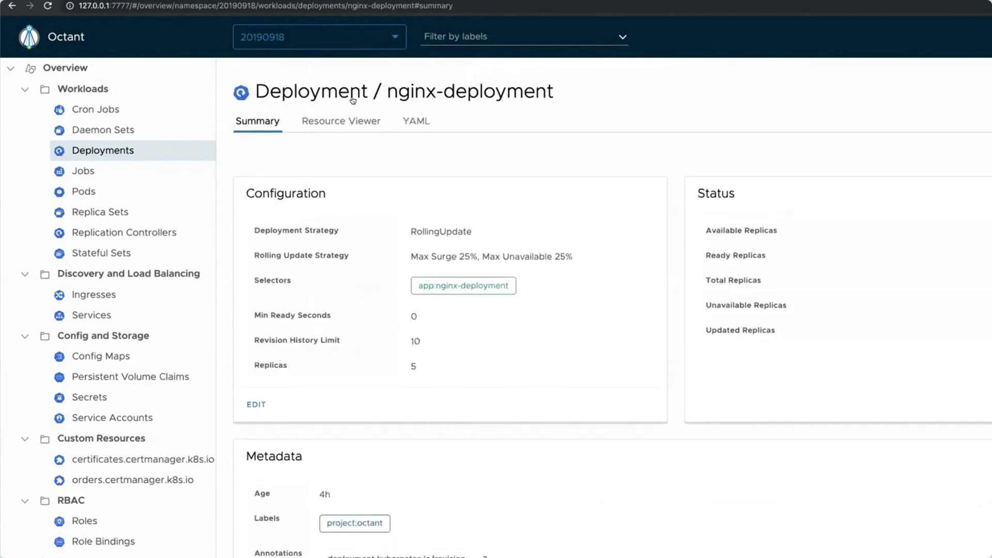
left_click(340, 121)
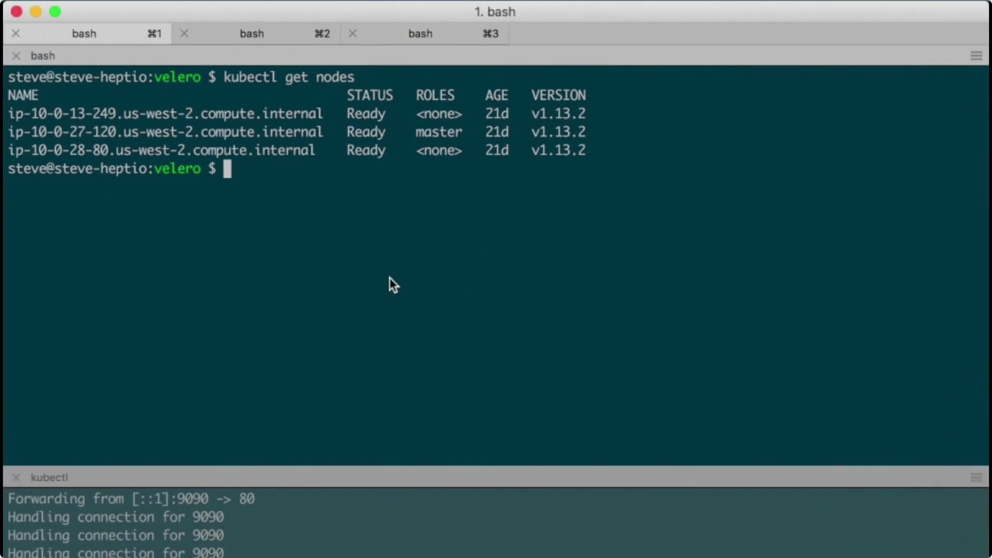
List deployments, then create Velero backup wp of the default namespace with --wait.
type("kubectl get deploy")
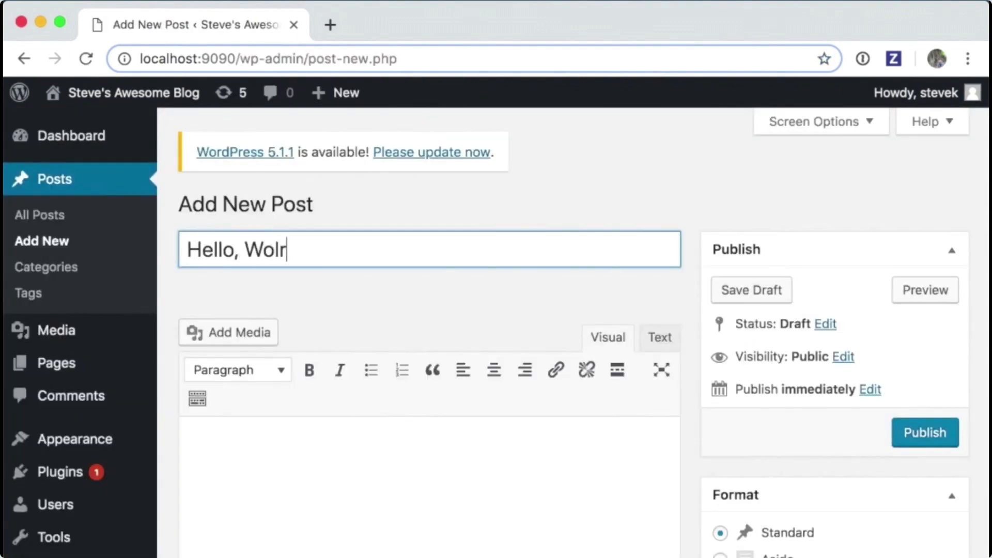
left_click(922, 433)
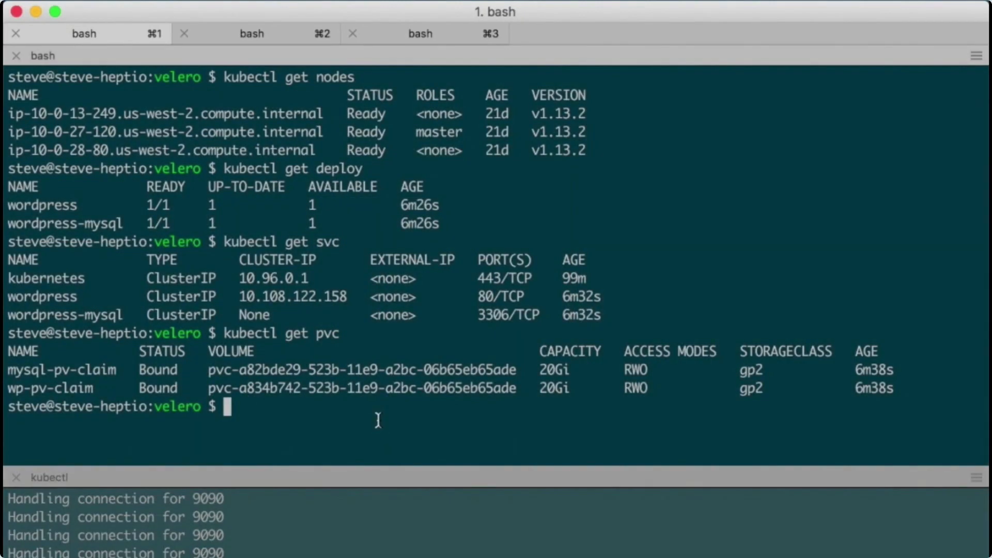
type("velero backup create wp")
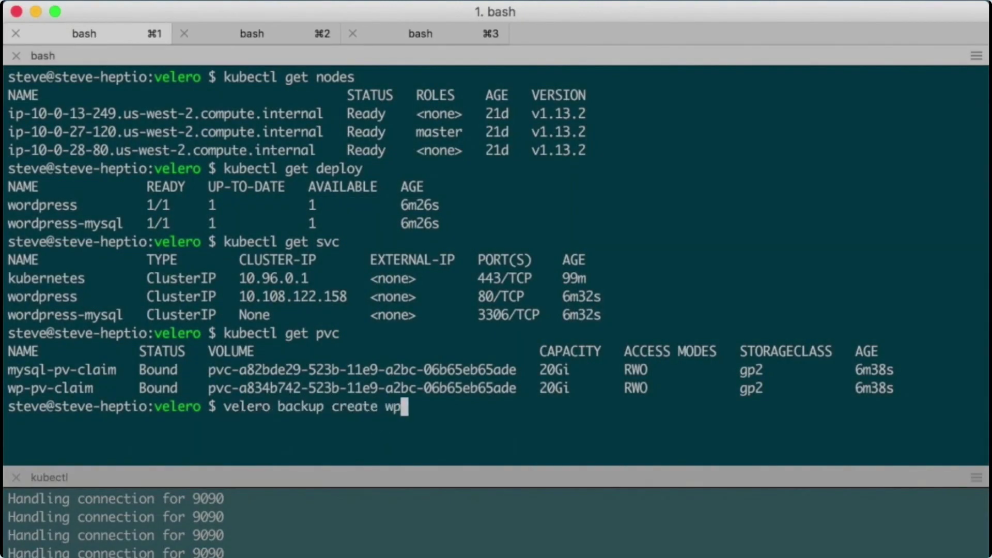
type("--include-namespaces")
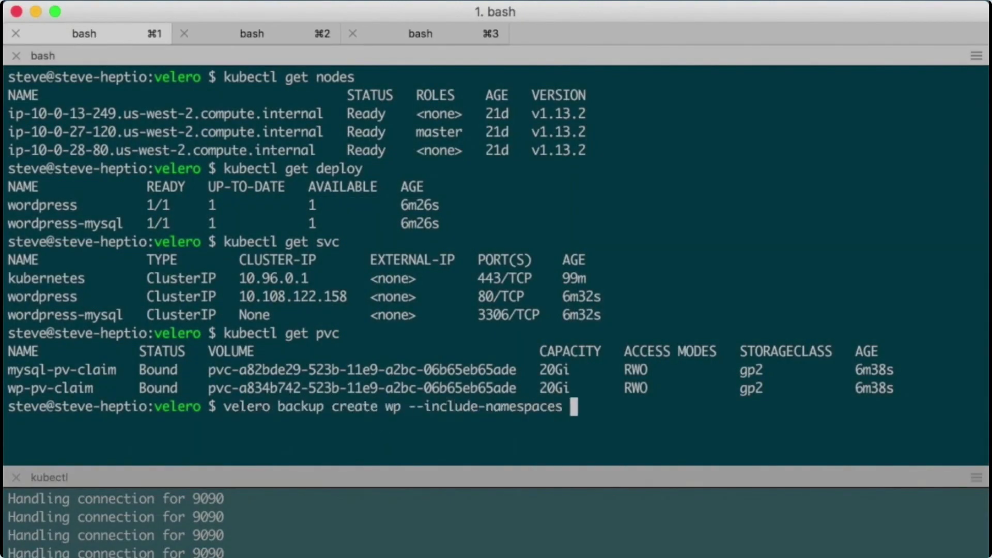
type("default --wait")
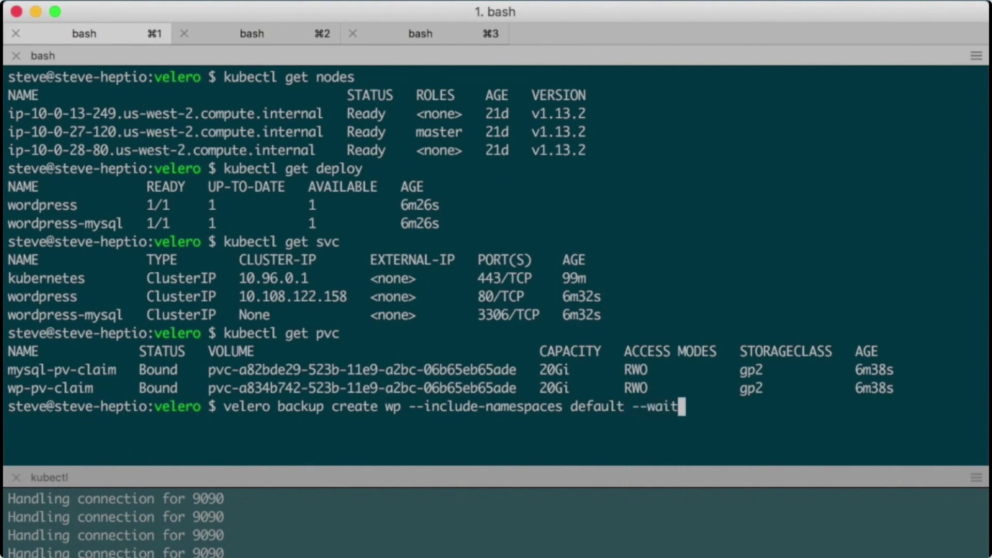
key("Return")
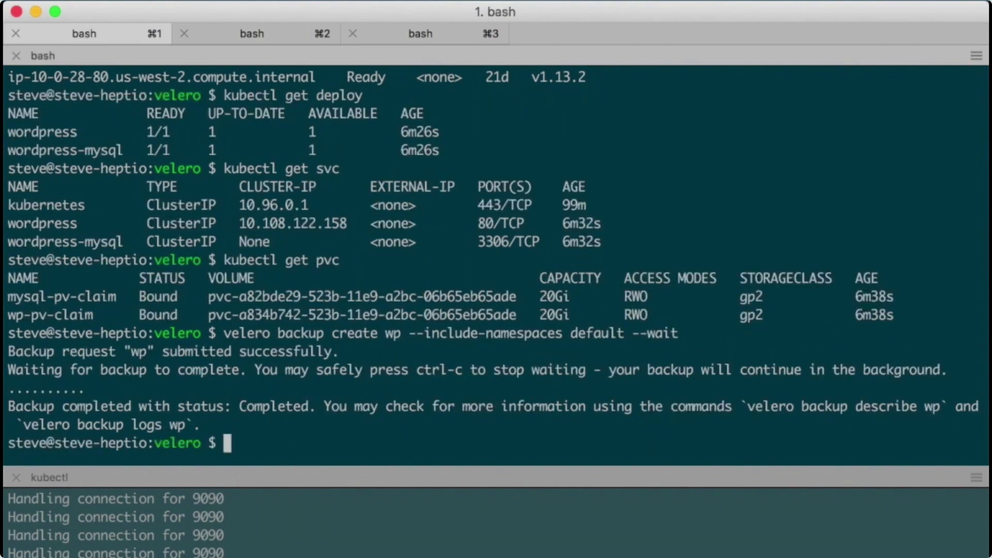
Describe backup wp, then delete the WordPress deployments, services and PVCs by label app=wordpress.
type("velero backup desc")
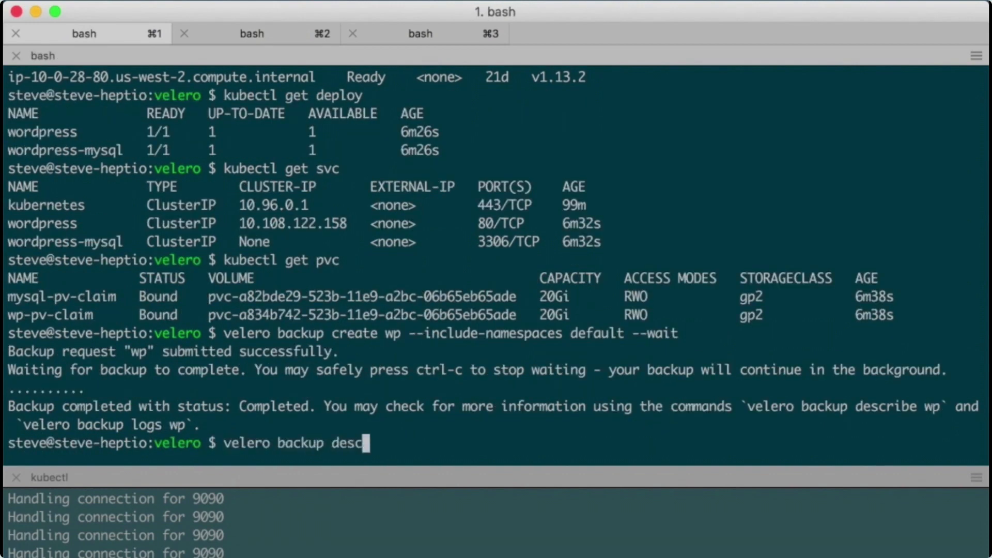
key("Return")
type("kubectl dele")
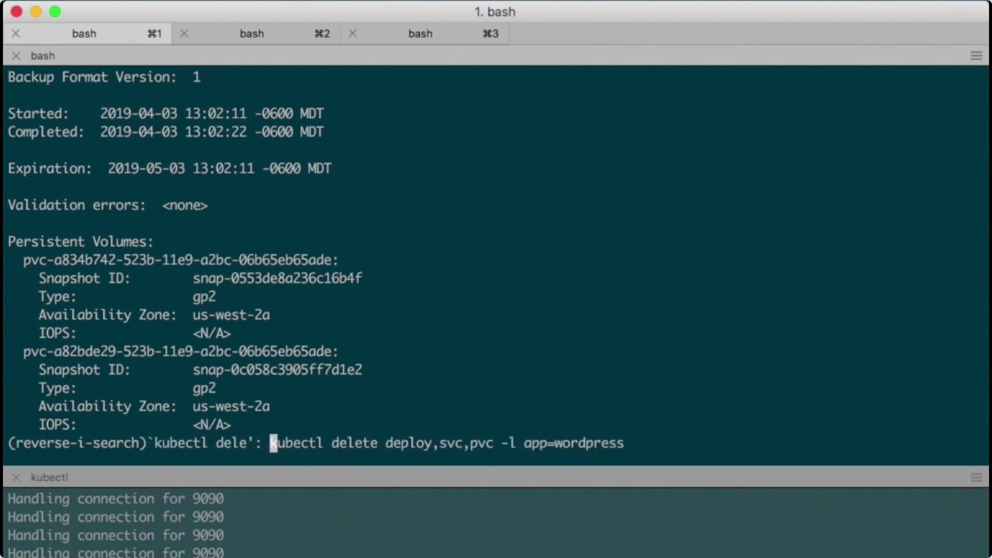
key("Return")
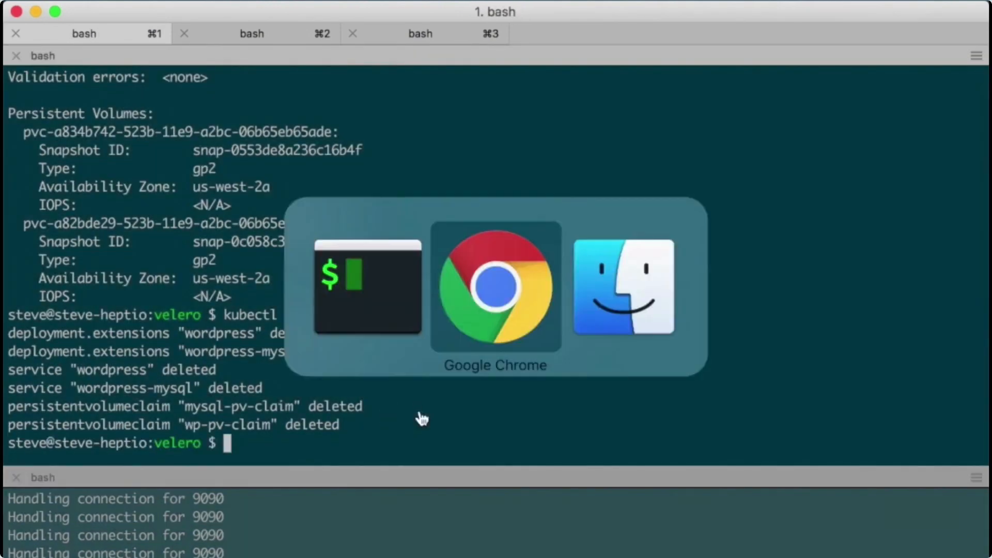
On the second cluster's shell, confirm no WordPress resources and restore from backup wp with --wait.
left_click(495, 288)
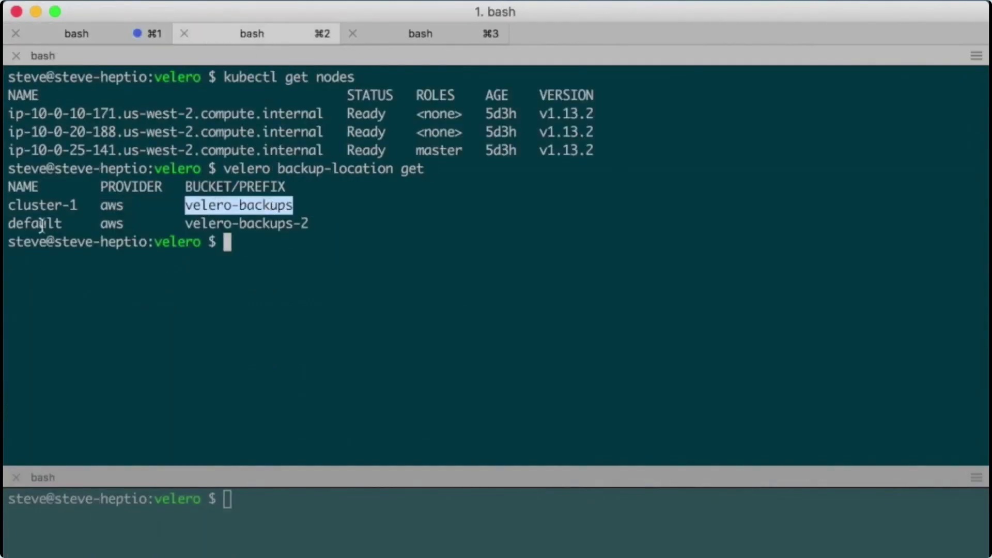
key("Return")
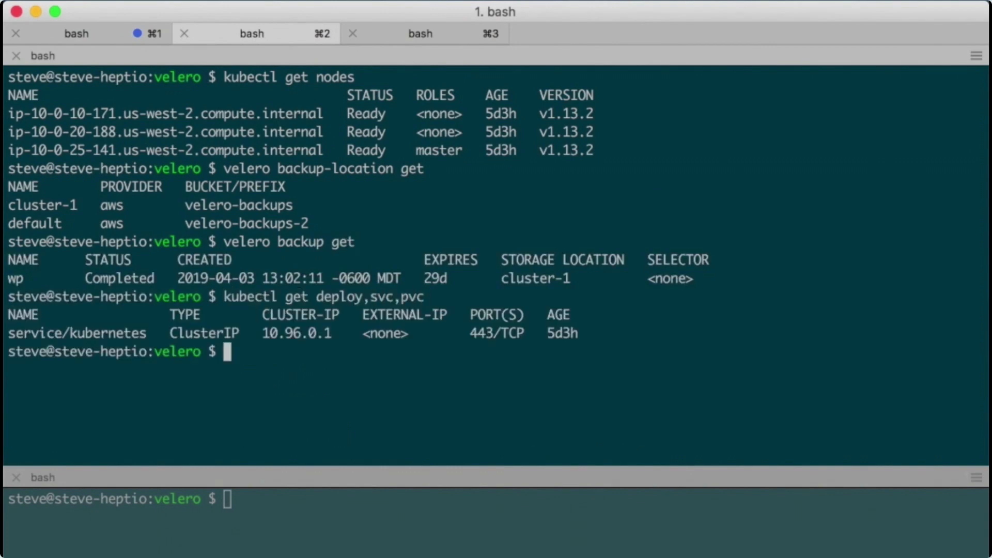
type("velero restore create --from-backup wp --wait")
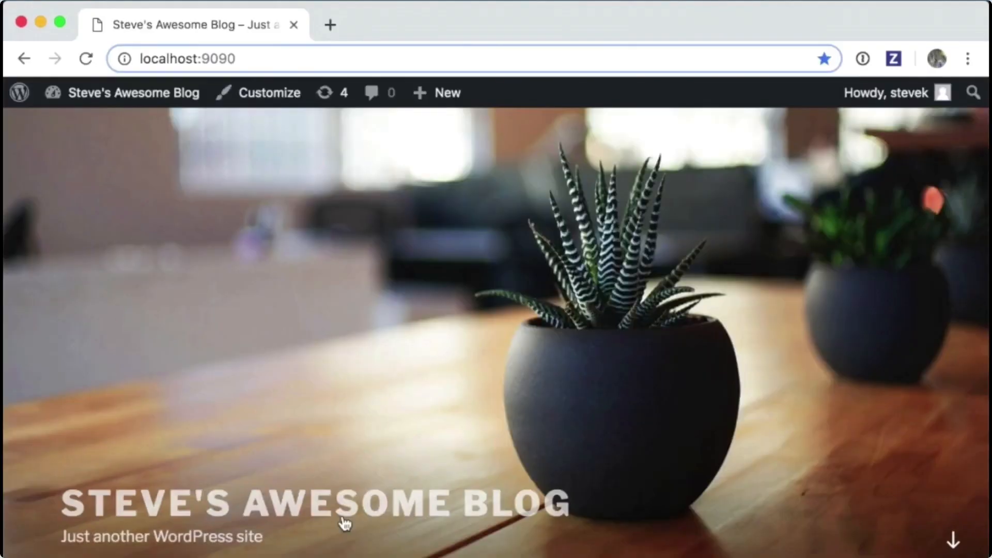
Scroll down the restored WordPress blog home page at localhost:9090.
scroll("down", 3)
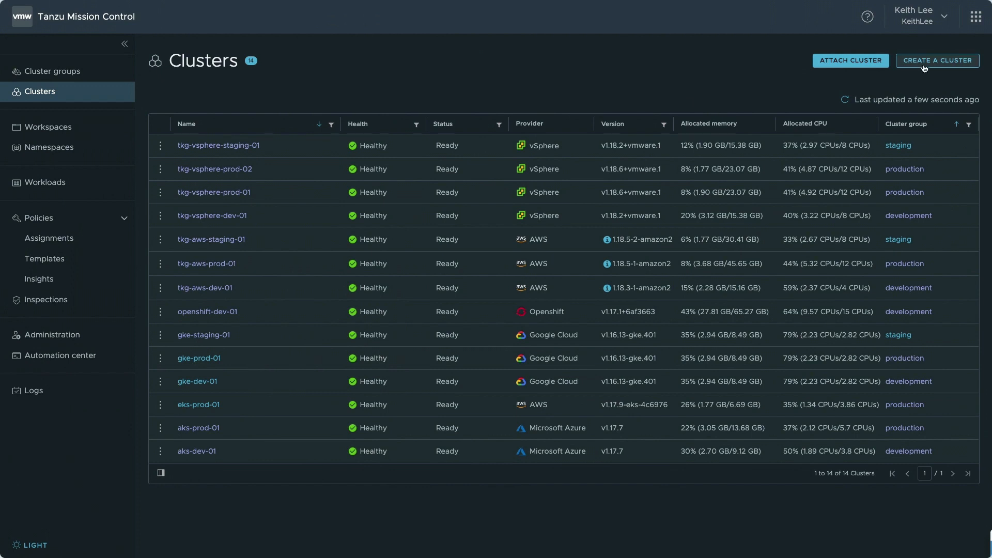
mouse_move(850, 60)
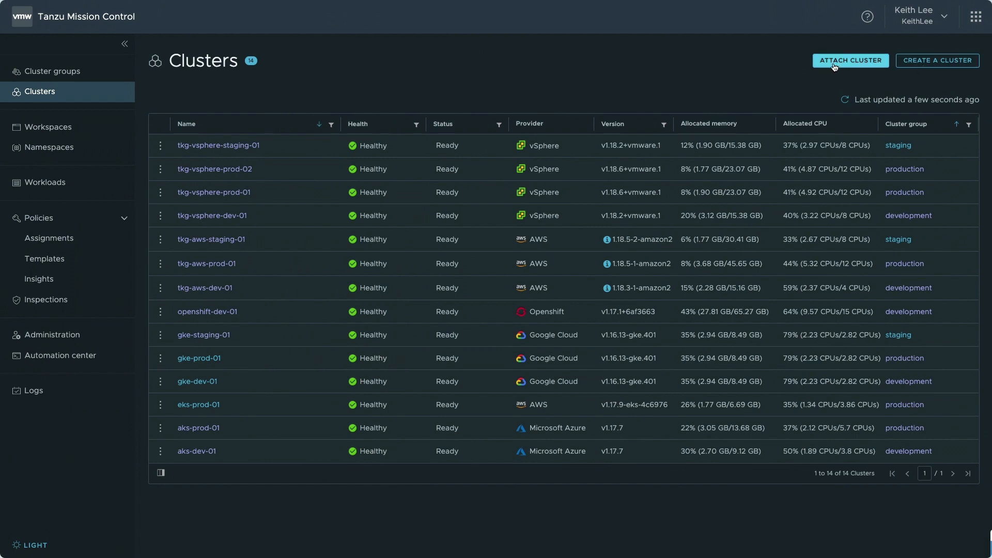
mouse_move(548, 463)
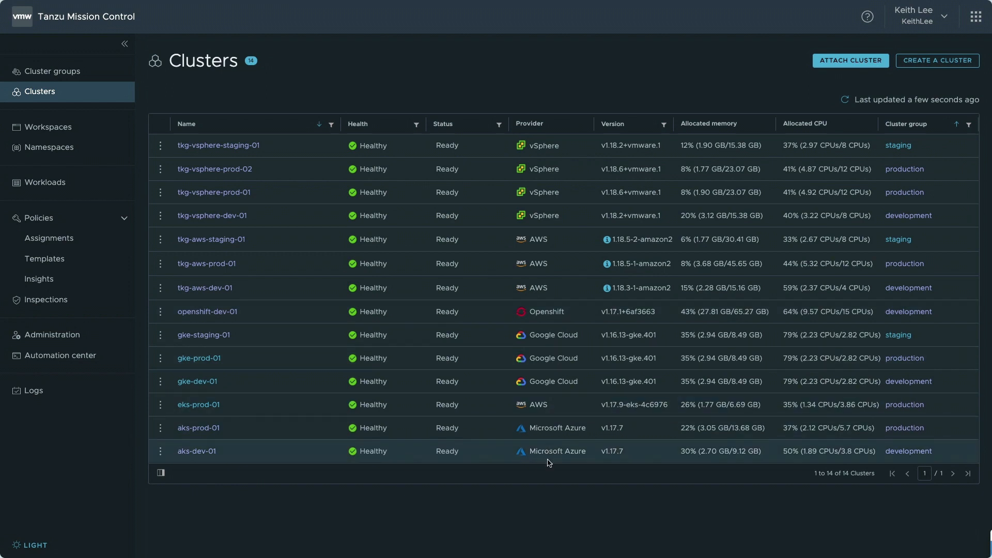
mouse_move(608, 238)
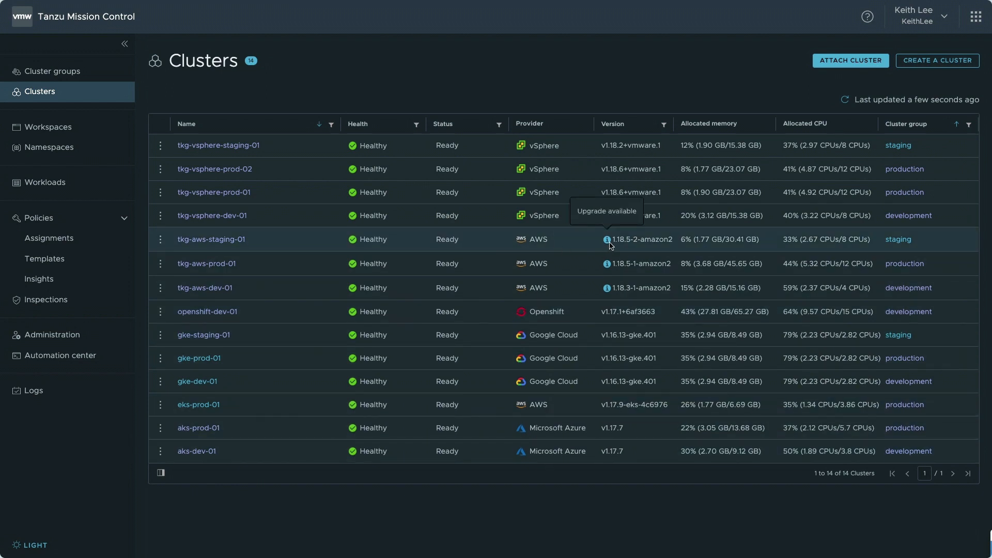
Go from the Clusters table to Policies > Assignments for organization KeithLee.
left_click(160, 238)
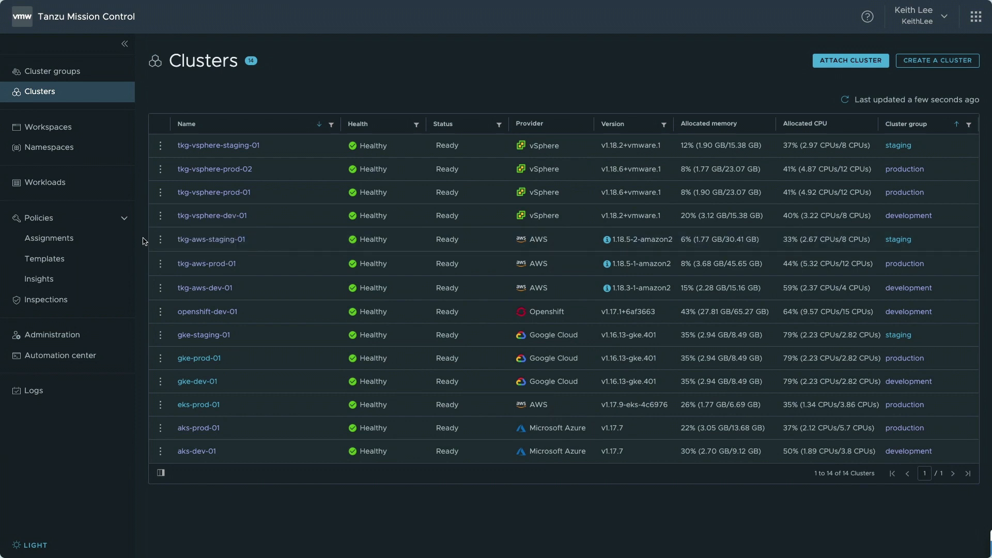
left_click(49, 237)
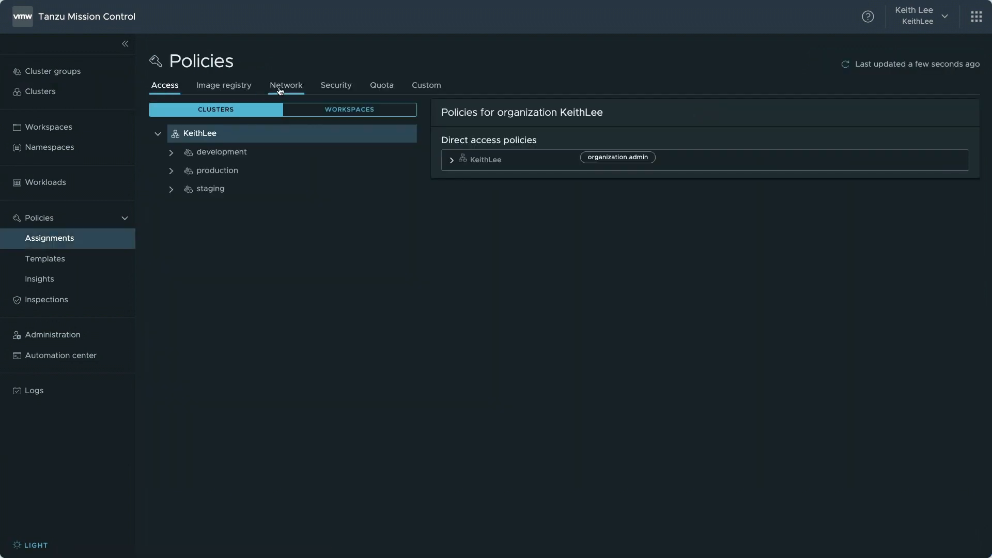
mouse_move(426, 86)
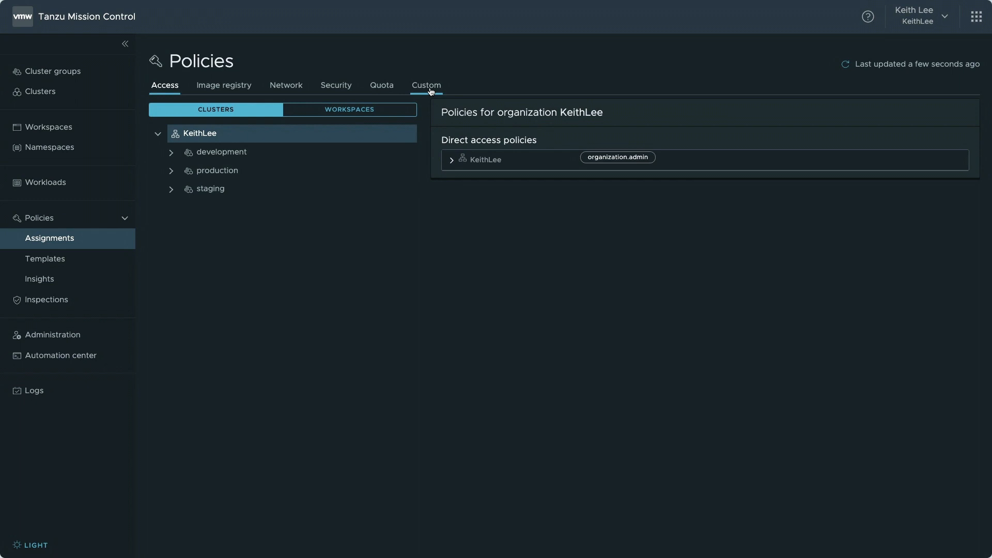
Expand the development group and view policies by workspace for acme-fitness-dev-staging.
left_click(172, 152)
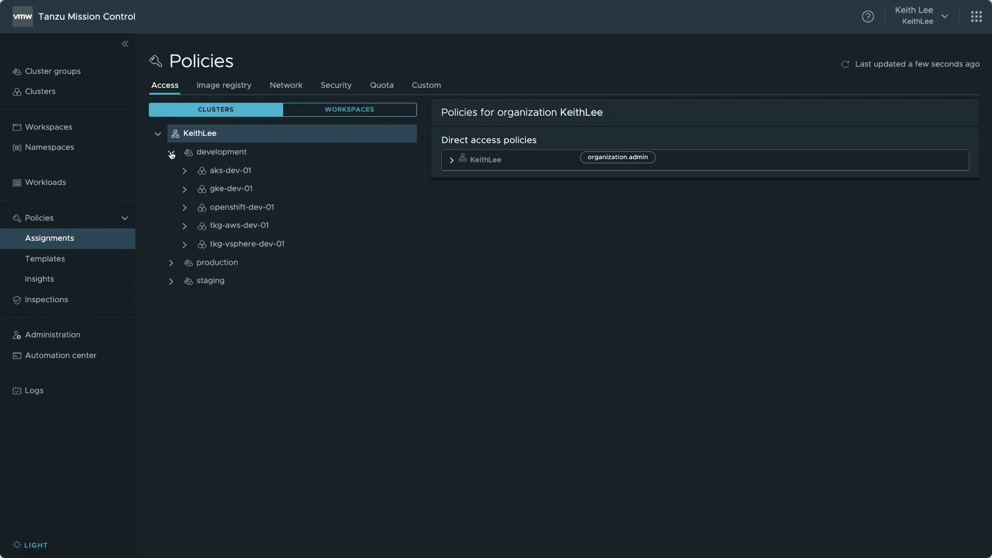
left_click(349, 108)
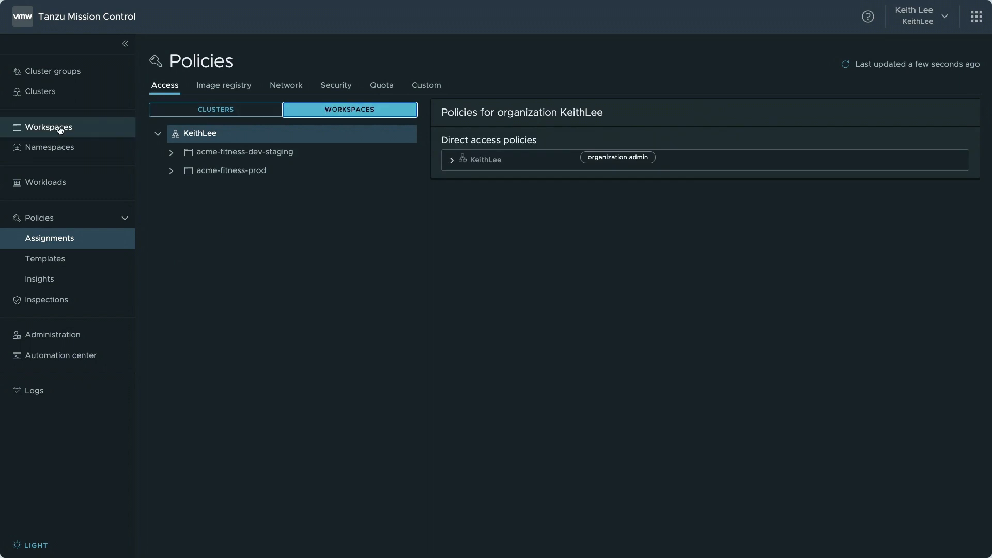
left_click(241, 151)
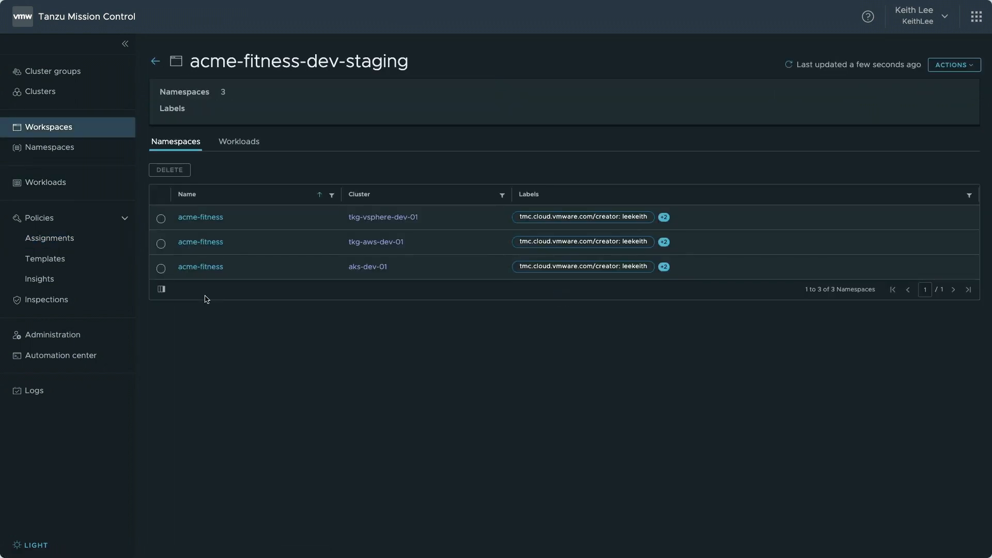
Review policy insights and workloads, then open the tkg-aws-prod-01 cluster overview.
left_click(38, 278)
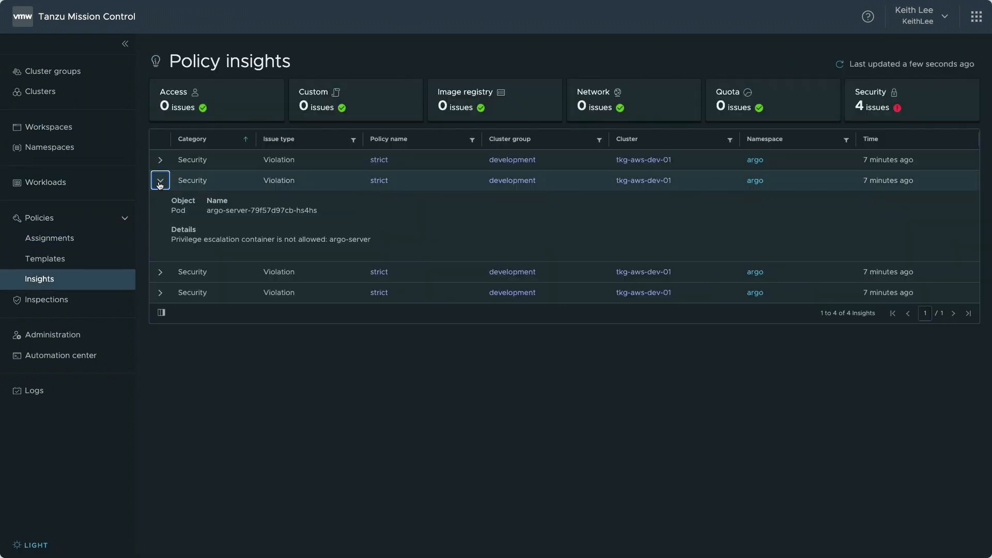
left_click(44, 182)
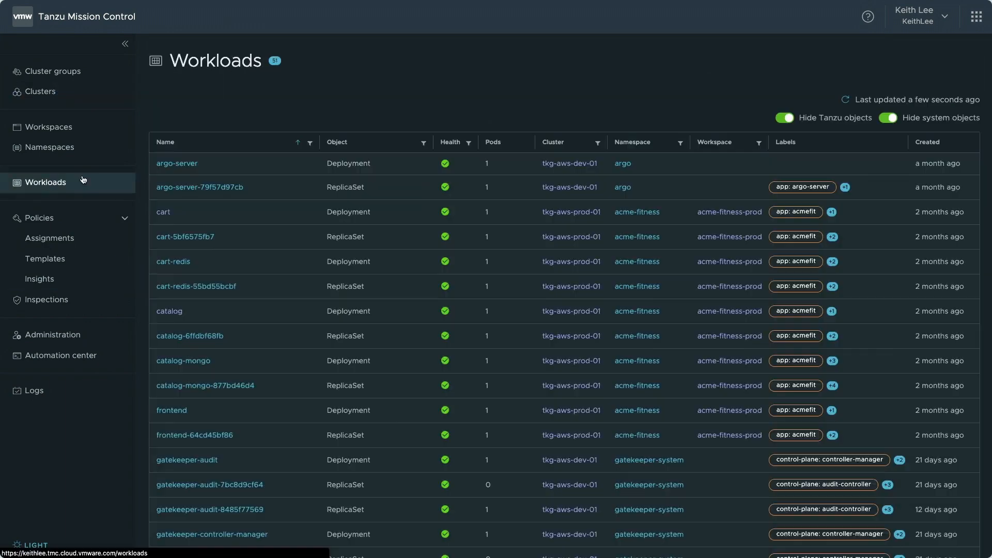
left_click(571, 210)
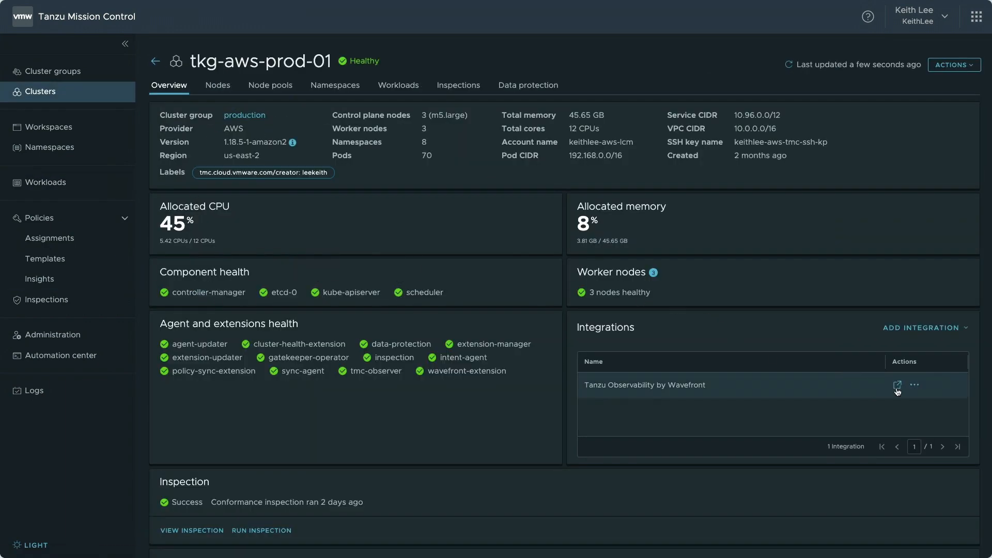
View the Data protection tab's hourly-acme-fitness backups and daily schedule.
left_click(938, 107)
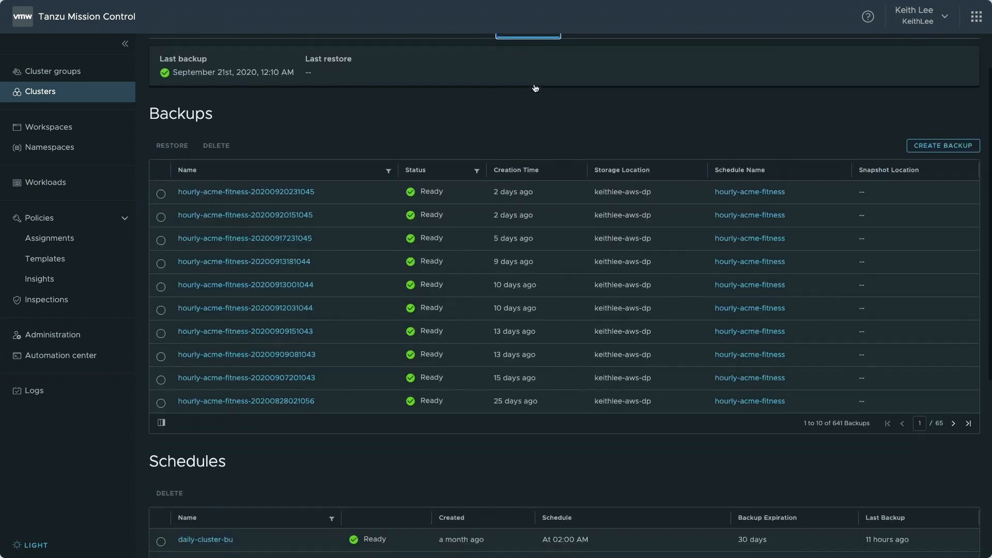
scroll("up", 3)
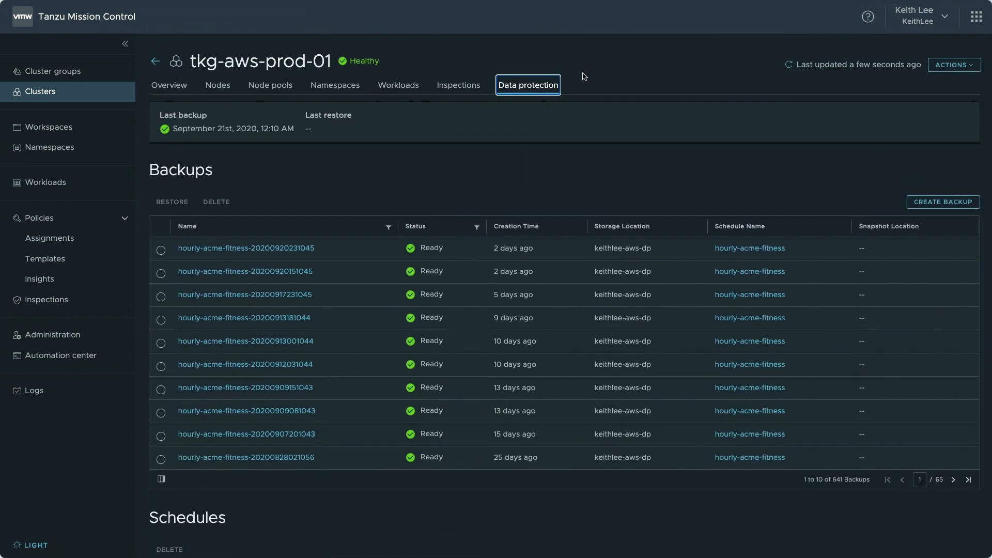